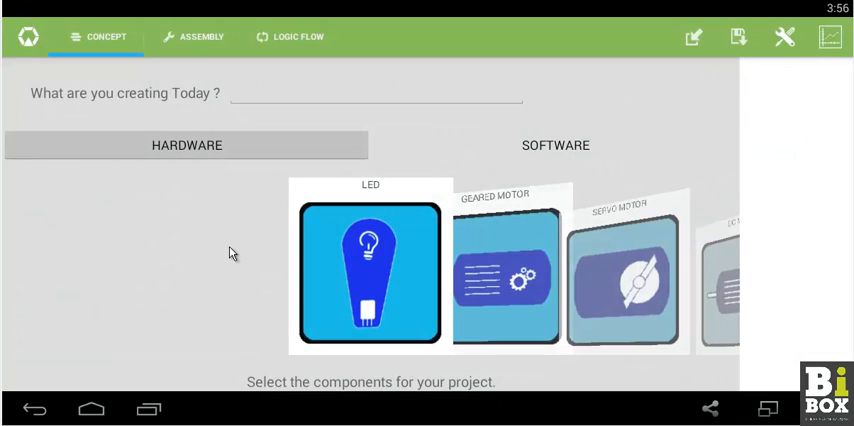
pyautogui.moveTo(232, 288)
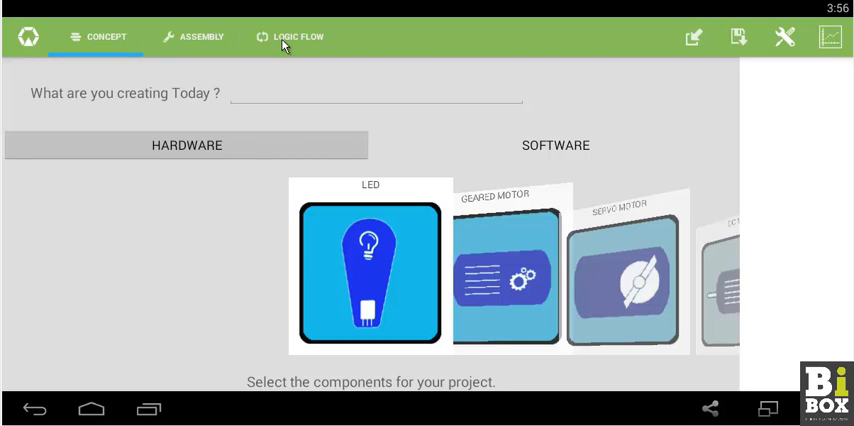
pyautogui.moveTo(208, 240)
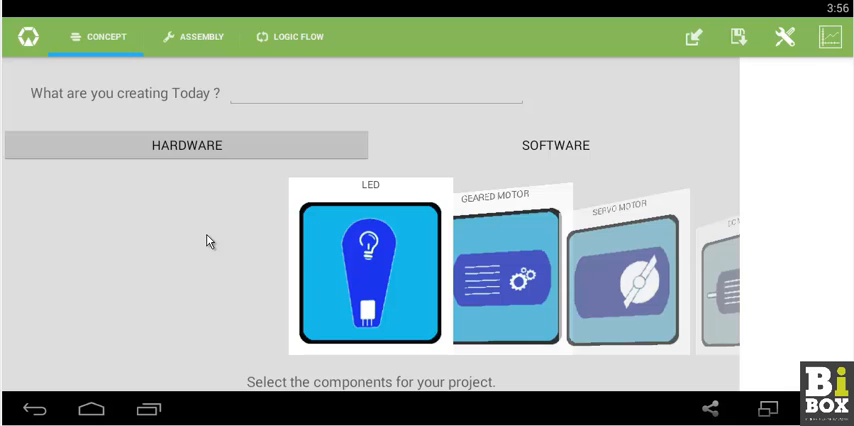
pyautogui.moveTo(204, 236)
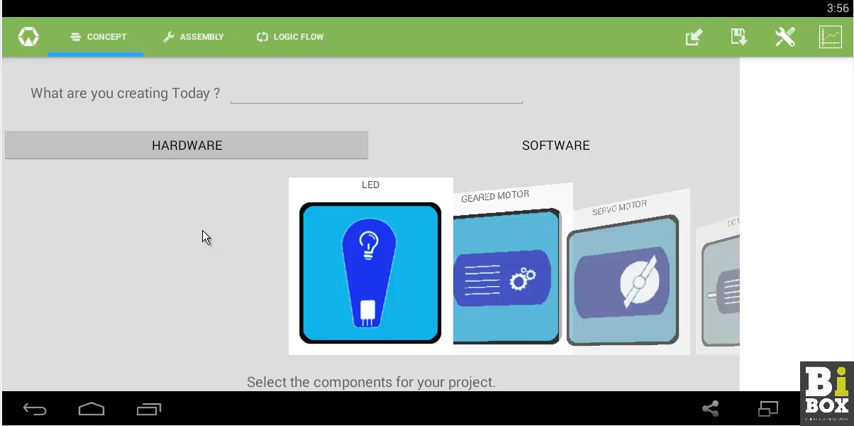
pyautogui.moveTo(496, 248)
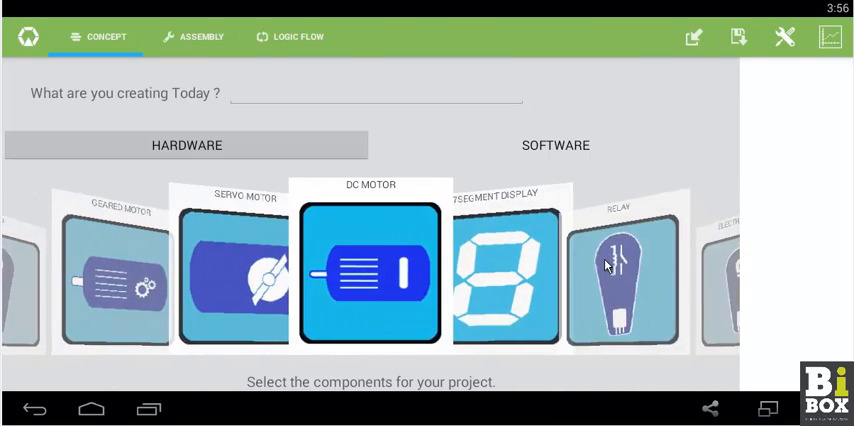
# Add the LED from the Hardware carousel to the project's component list.
pyautogui.hscroll(-3)
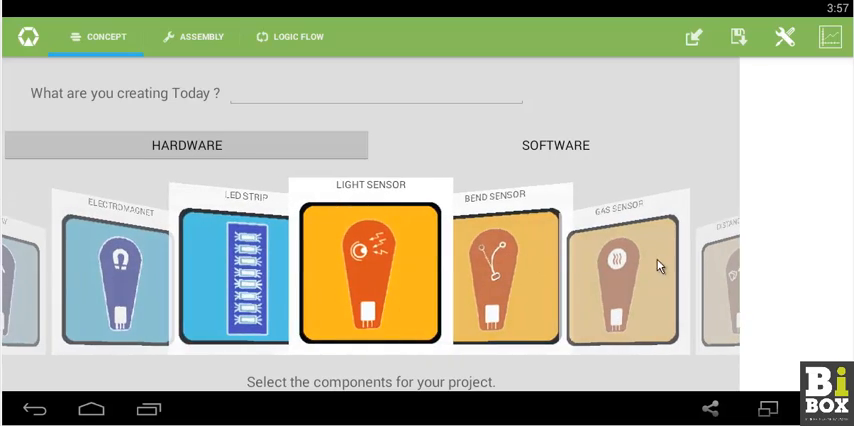
pyautogui.hscroll(-3)
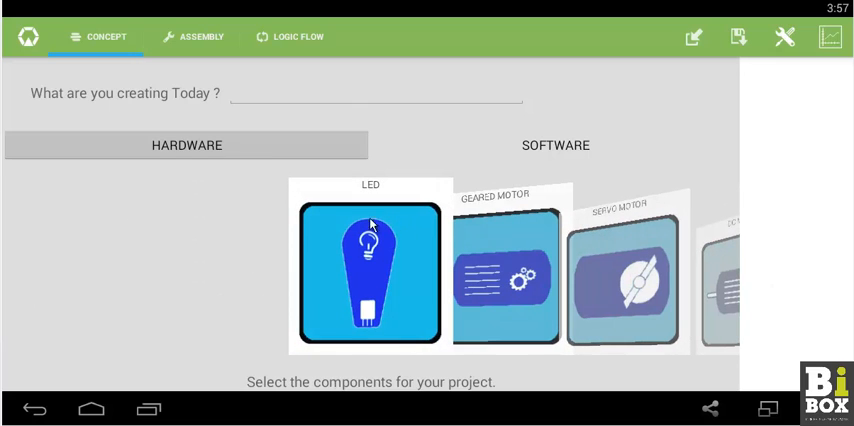
pyautogui.moveTo(632, 278)
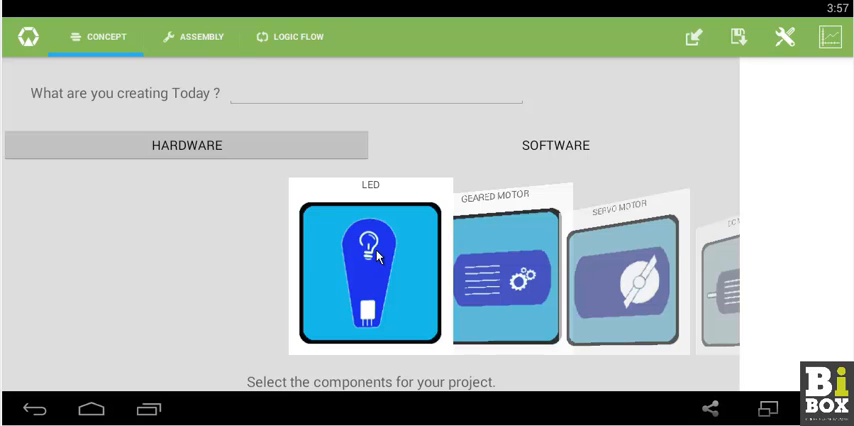
pyautogui.click(372, 276)
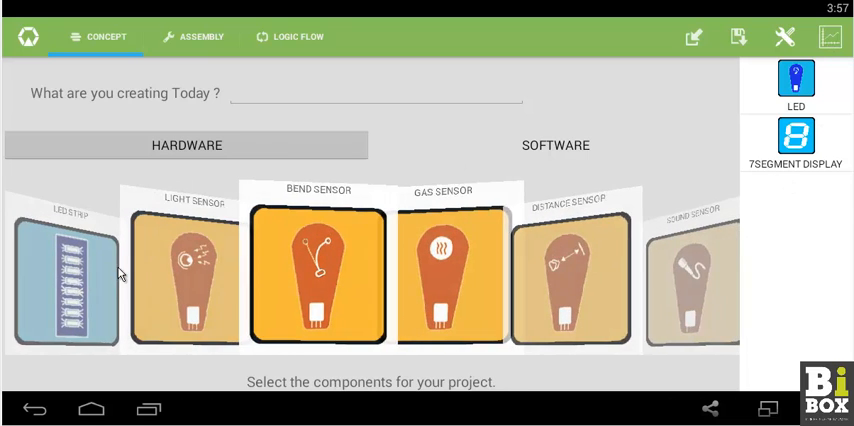
pyautogui.hscroll(-3)
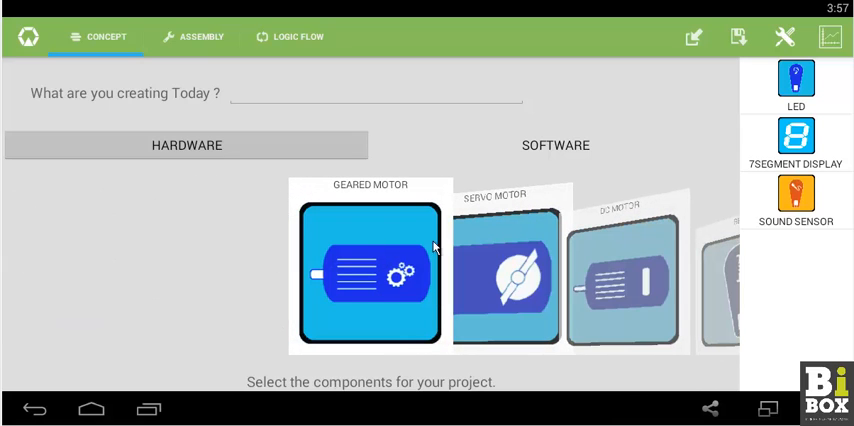
pyautogui.moveTo(780, 118)
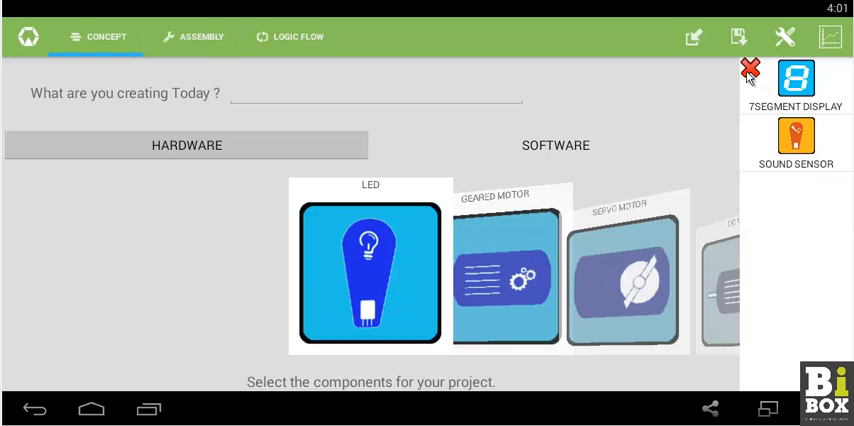
# Add the LED back so the list reads sound sensor, LED, 7-segment display.
pyautogui.click(748, 70)
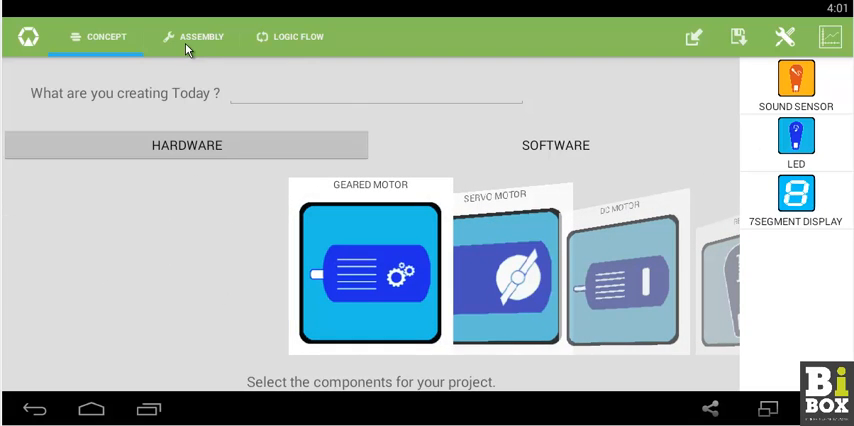
pyautogui.moveTo(192, 48)
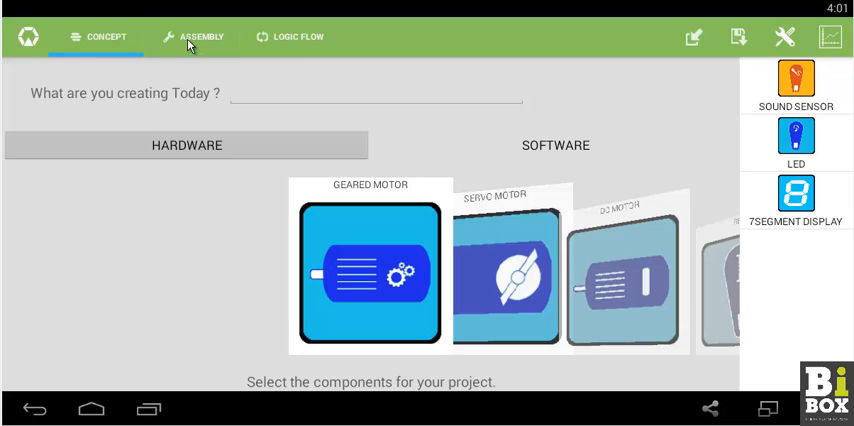
# Switch to the Assembly view showing the BiBox board and its components.
pyautogui.click(200, 36)
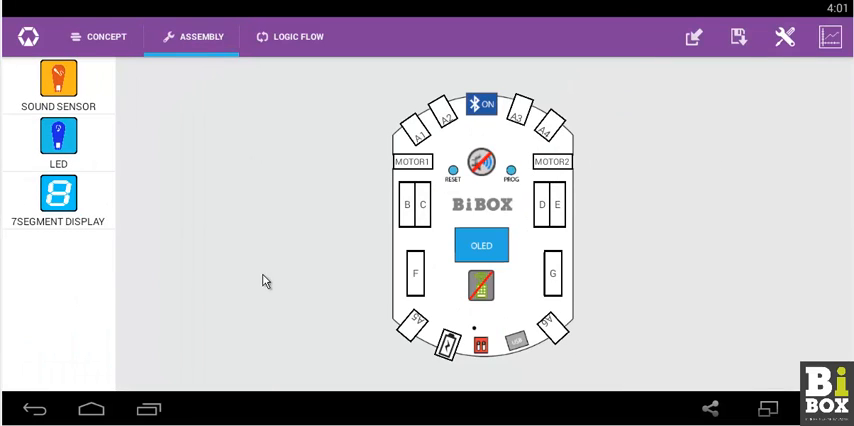
pyautogui.moveTo(600, 136)
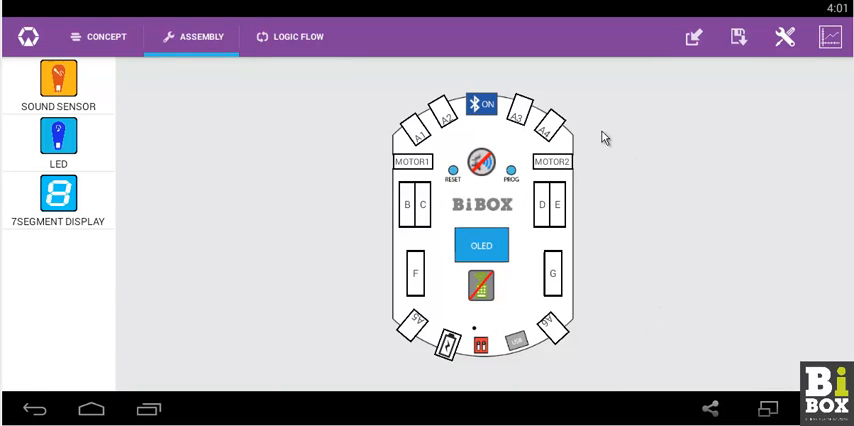
pyautogui.moveTo(382, 156)
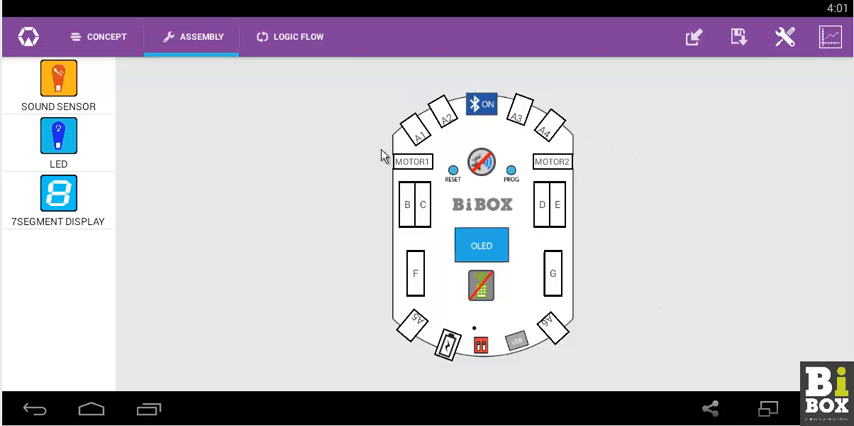
pyautogui.moveTo(644, 276)
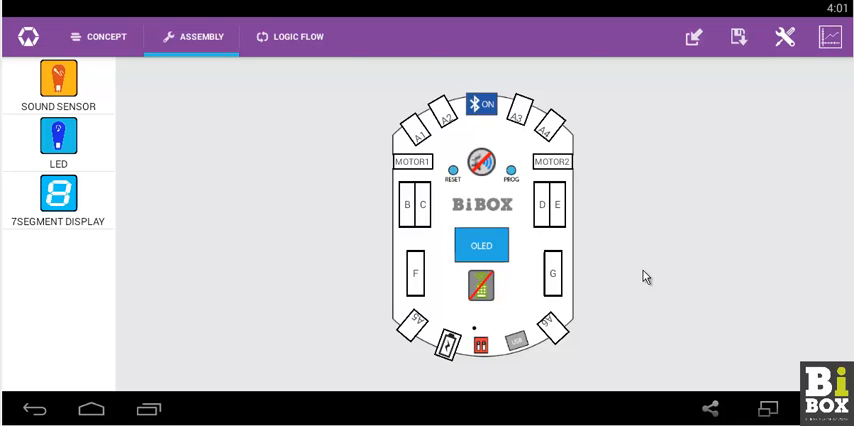
pyautogui.moveTo(340, 88)
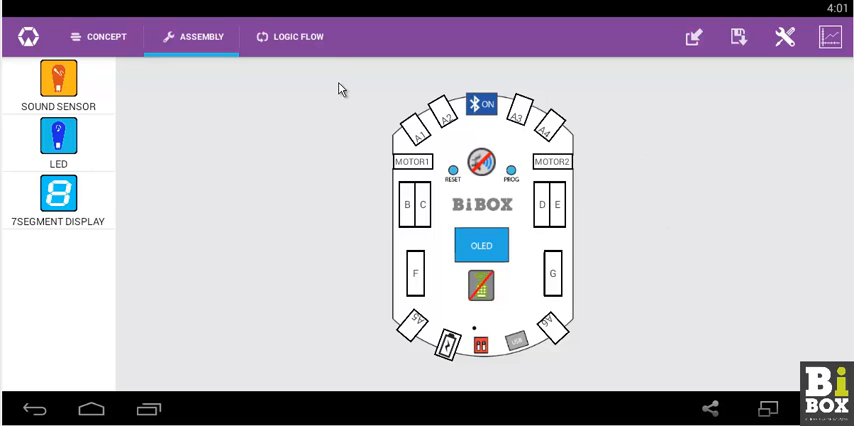
pyautogui.moveTo(184, 124)
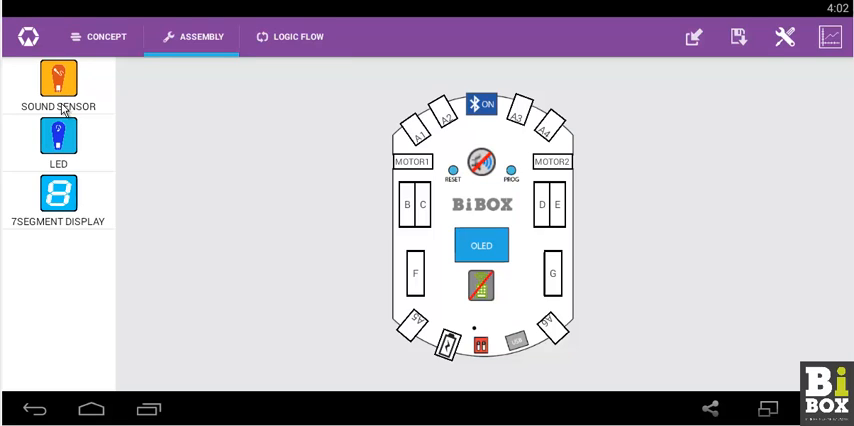
pyautogui.moveTo(58, 138)
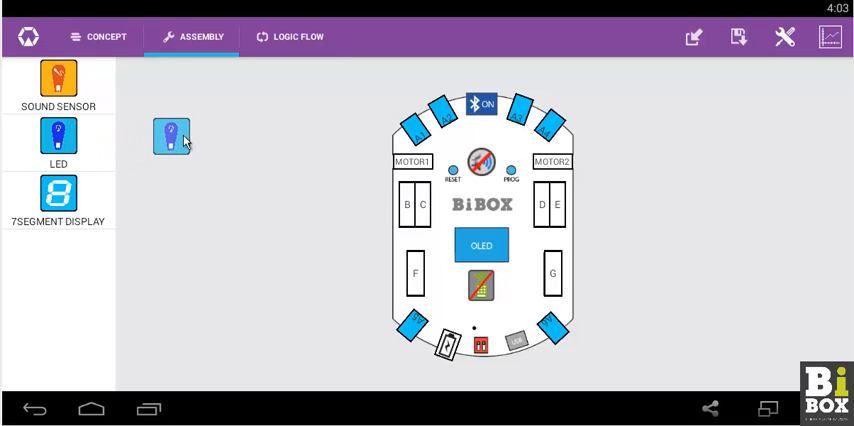
# Wire two LEDs from the sidebar to the board's top ports.
pyautogui.moveTo(172, 136); pyautogui.dragTo(274, 120)
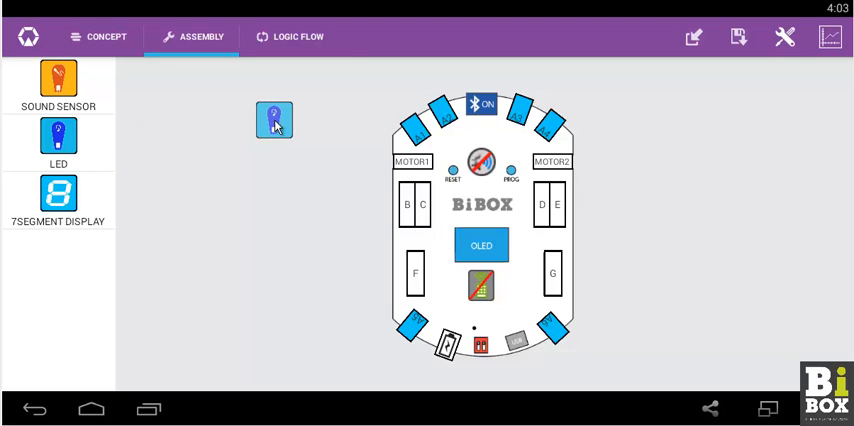
pyautogui.moveTo(274, 120); pyautogui.dragTo(380, 130)
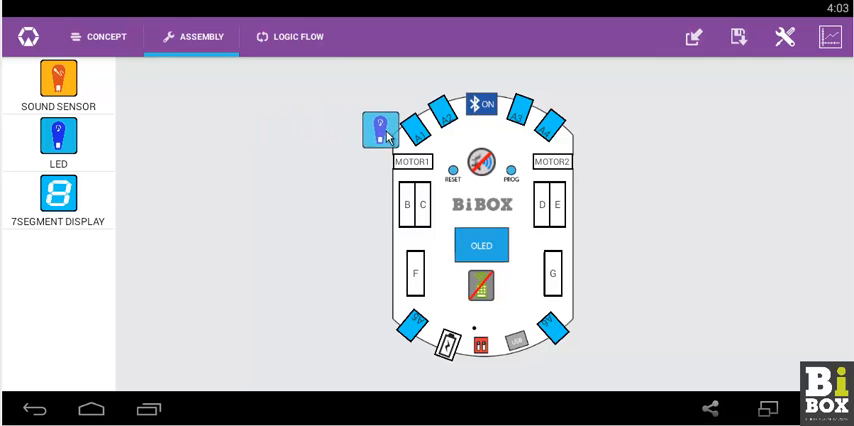
pyautogui.moveTo(380, 128); pyautogui.dragTo(324, 118)
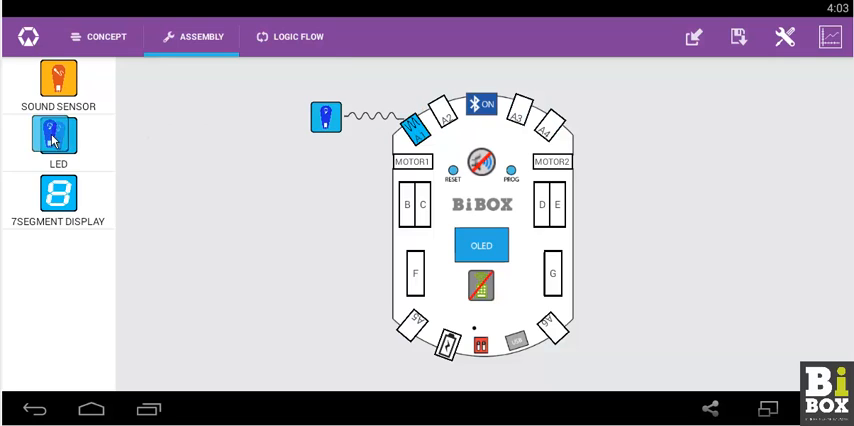
pyautogui.moveTo(58, 136); pyautogui.dragTo(276, 96)
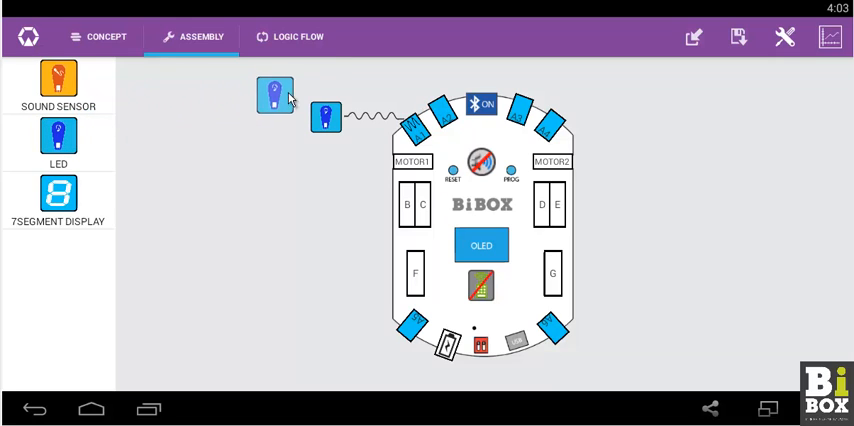
pyautogui.moveTo(274, 94); pyautogui.dragTo(434, 96)
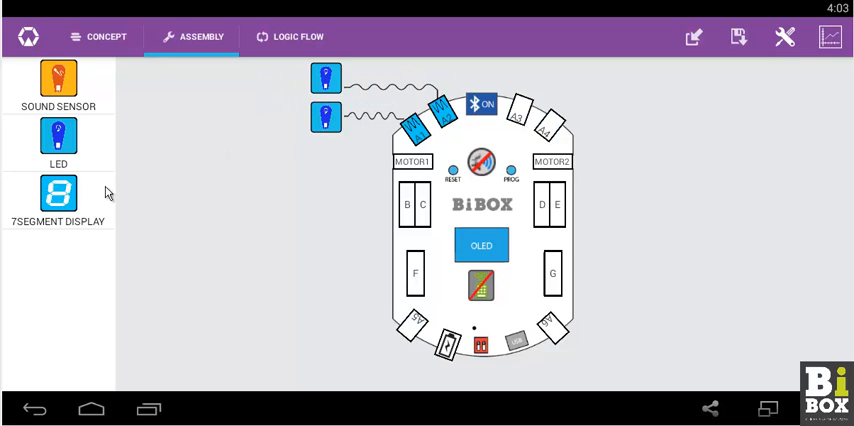
# Wire the 7-segment display to a port on the board.
pyautogui.moveTo(58, 192); pyautogui.dragTo(274, 188)
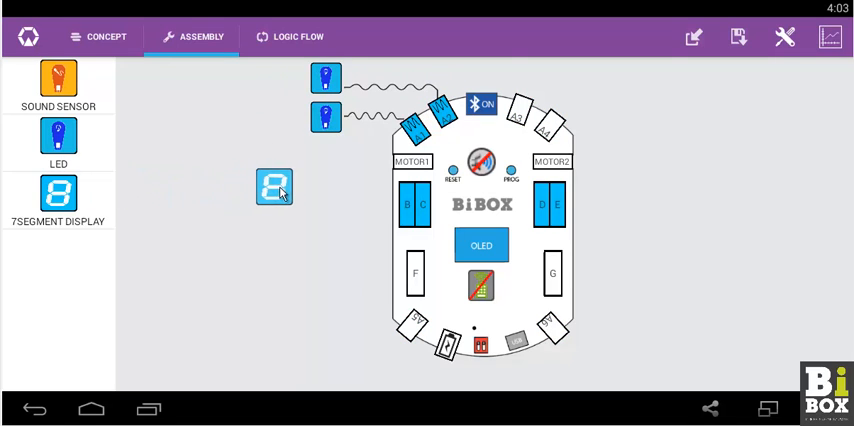
pyautogui.moveTo(274, 186); pyautogui.dragTo(364, 210)
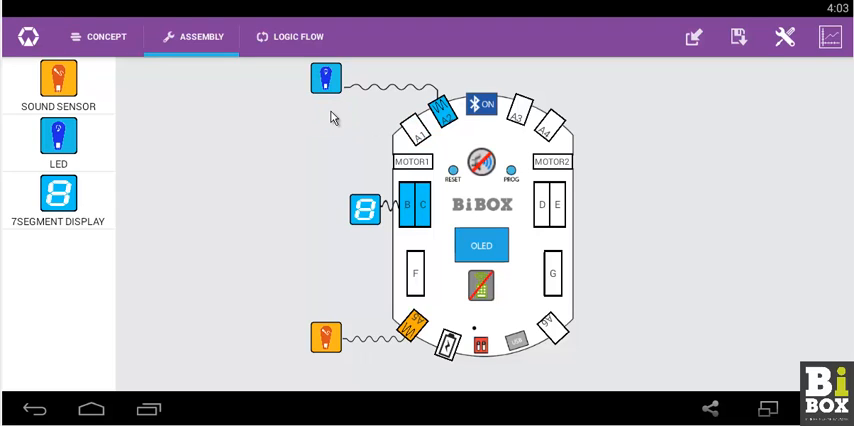
pyautogui.moveTo(332, 80)
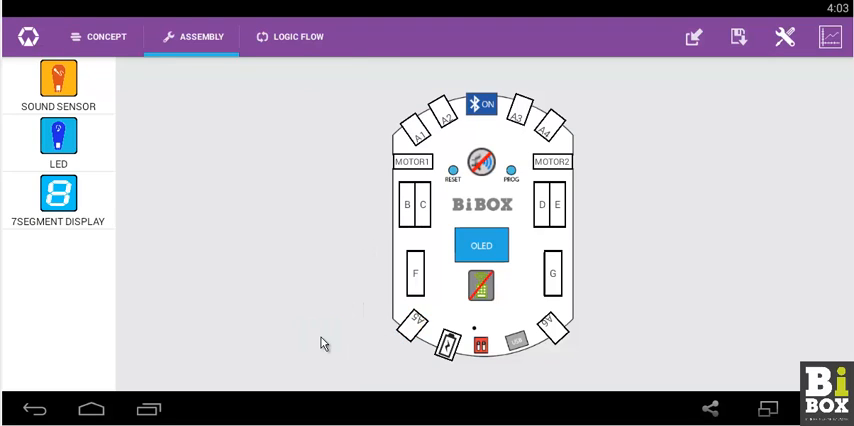
pyautogui.moveTo(184, 154)
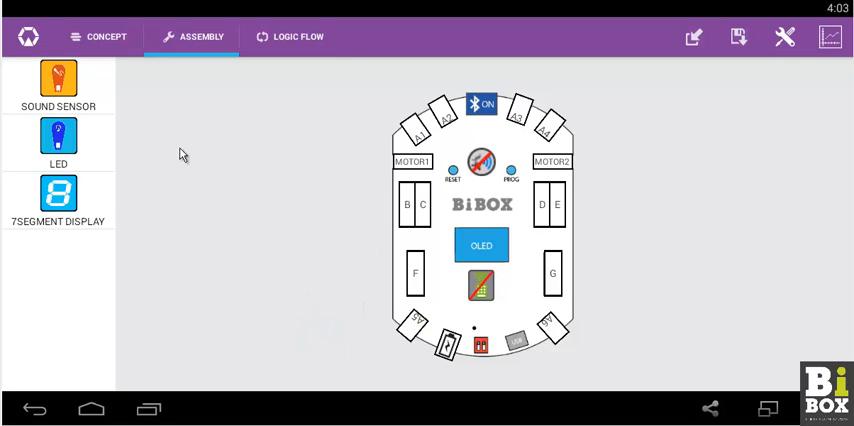
# Reattach an LED and another component to BiBox ports after clearing the assembly.
pyautogui.moveTo(58, 138); pyautogui.dragTo(368, 138)
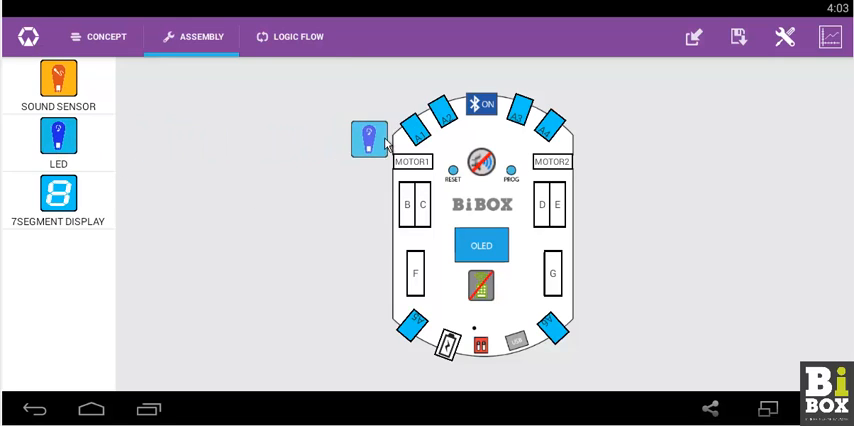
pyautogui.moveTo(370, 138); pyautogui.dragTo(430, 116)
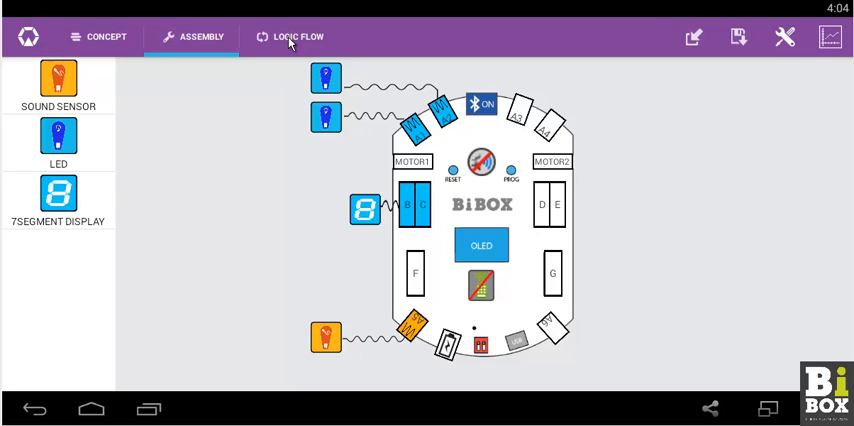
# In the Logic Flow editor, make Output the block that follows Start.
pyautogui.click(292, 36)
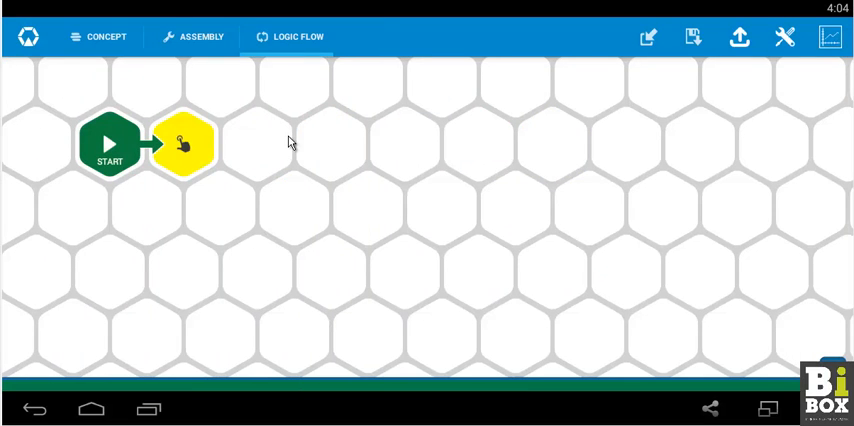
pyautogui.moveTo(332, 212)
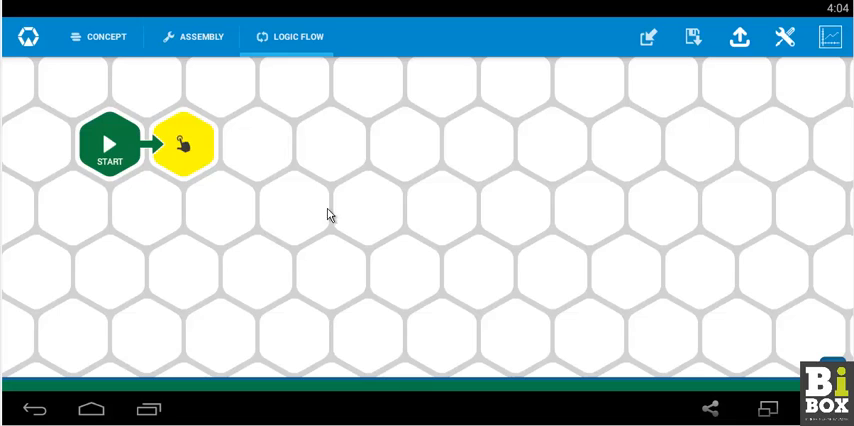
pyautogui.moveTo(76, 152)
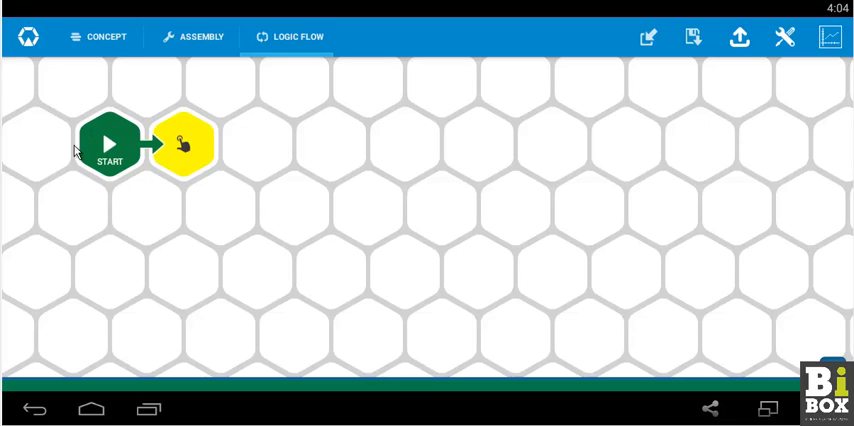
pyautogui.moveTo(166, 200)
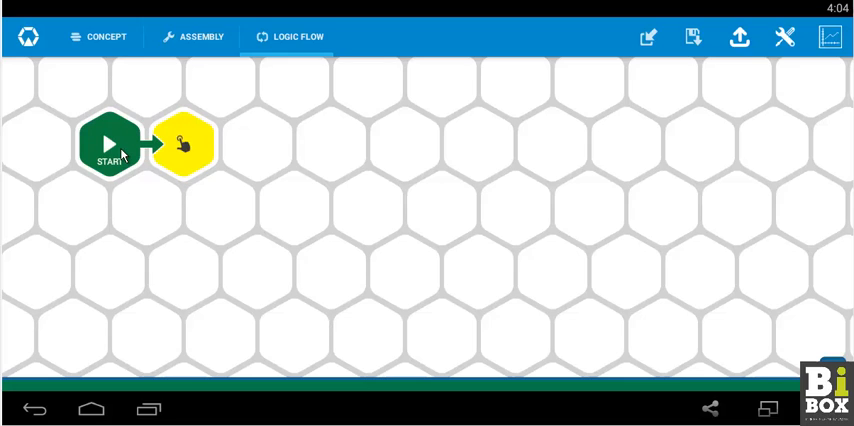
pyautogui.moveTo(108, 168)
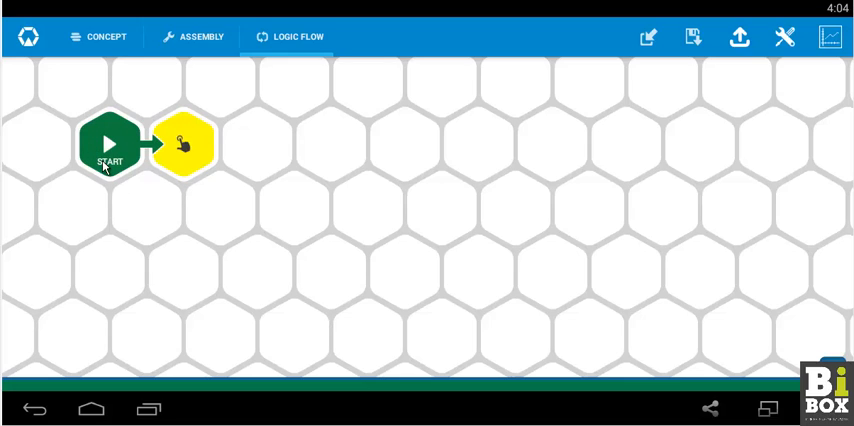
pyautogui.moveTo(112, 142)
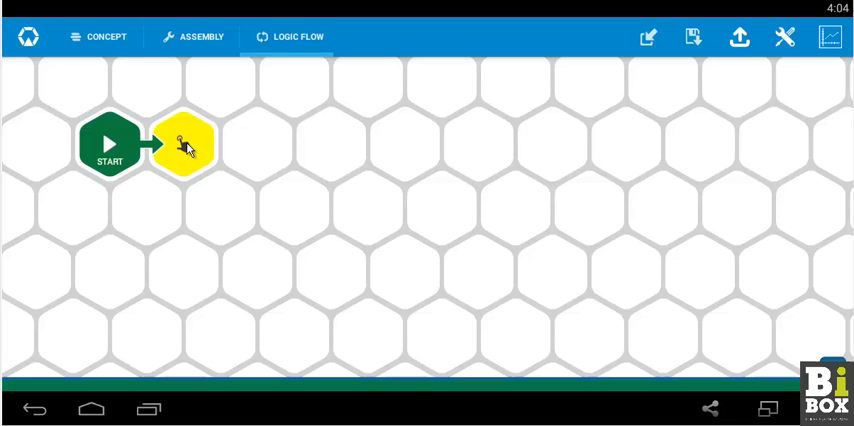
pyautogui.moveTo(180, 162)
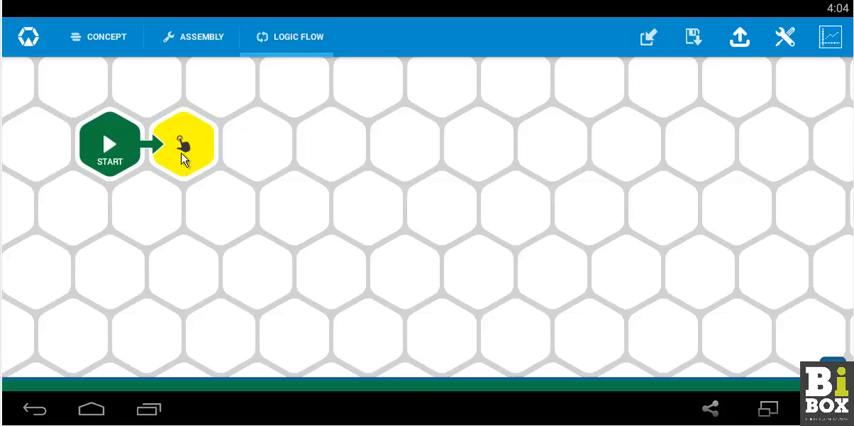
pyautogui.click(180, 144)
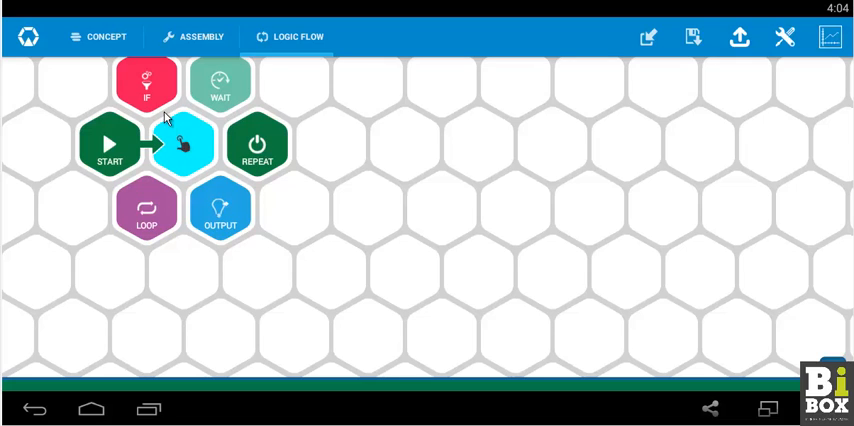
pyautogui.moveTo(148, 228)
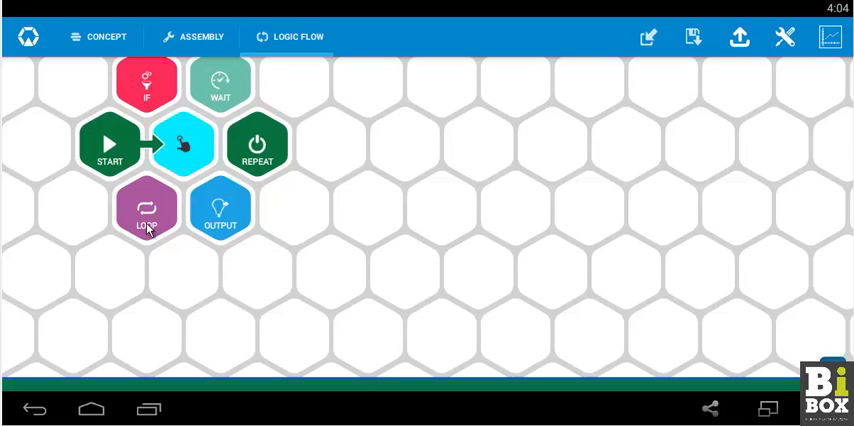
pyautogui.moveTo(192, 144)
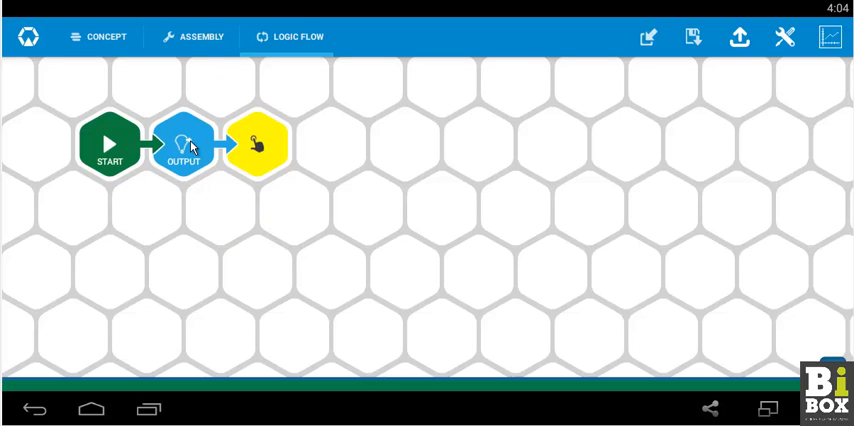
pyautogui.moveTo(228, 168)
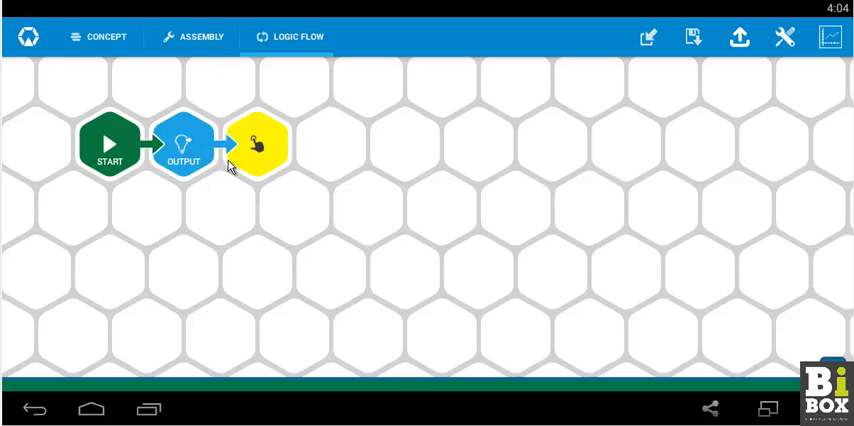
pyautogui.moveTo(270, 148)
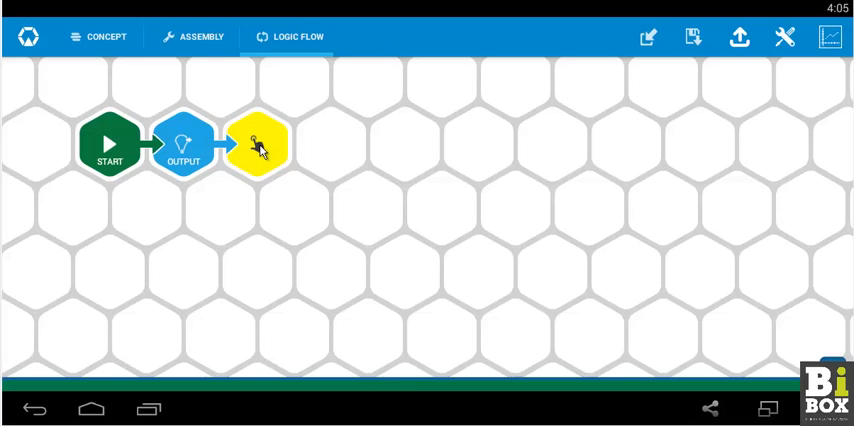
# Add an If block after Output and choose the block that follows it.
pyautogui.click(258, 144)
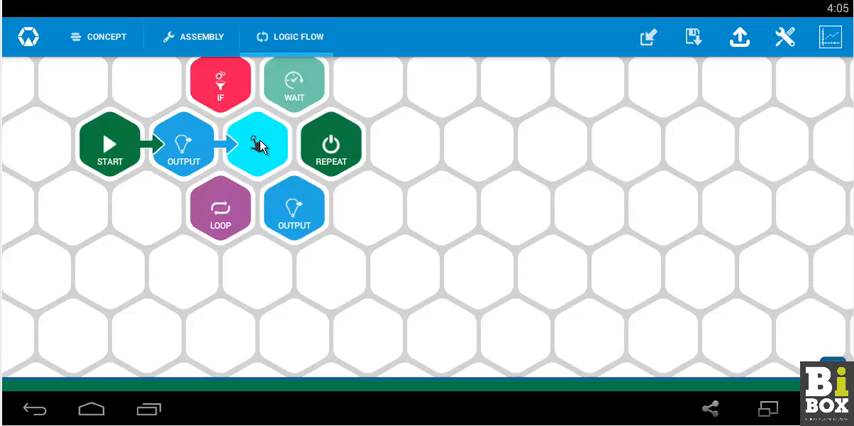
pyautogui.moveTo(278, 96)
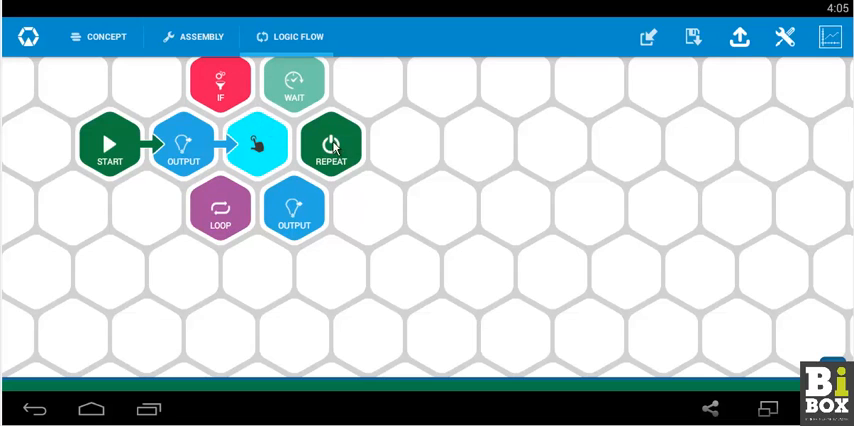
pyautogui.moveTo(220, 80)
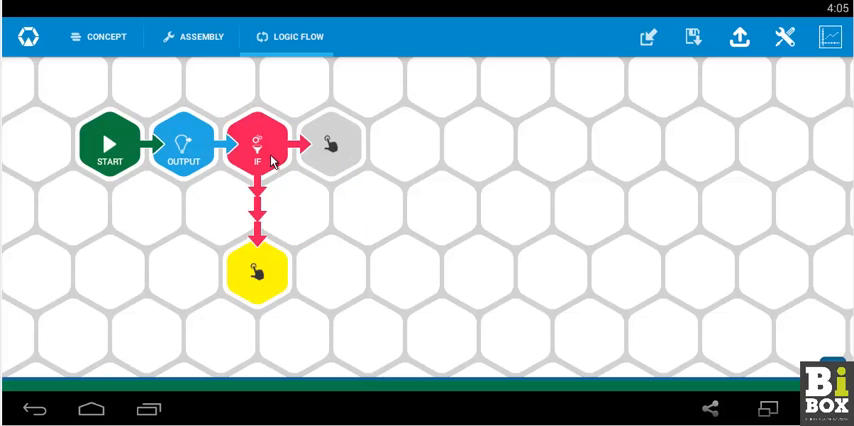
pyautogui.moveTo(250, 274)
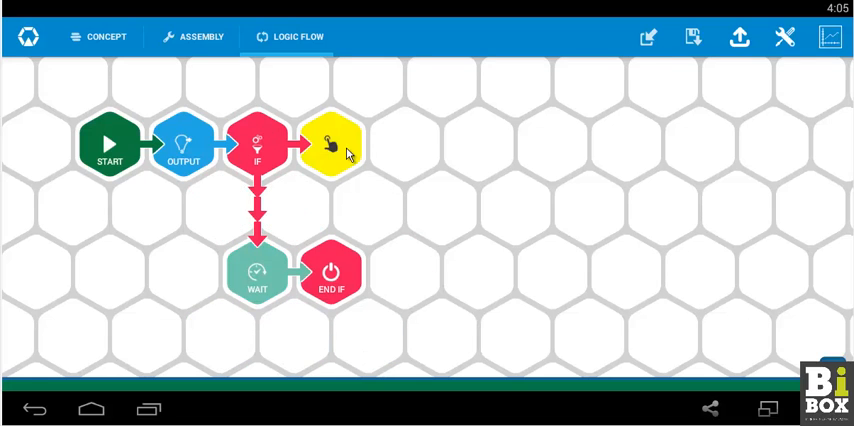
pyautogui.click(330, 144)
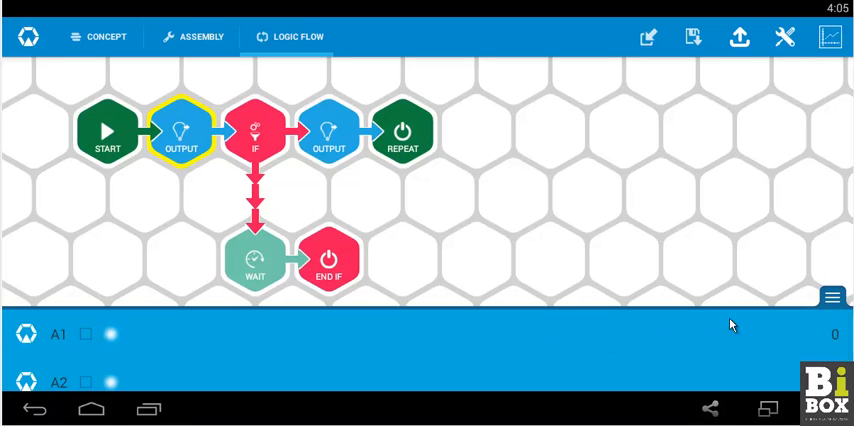
pyautogui.moveTo(834, 296)
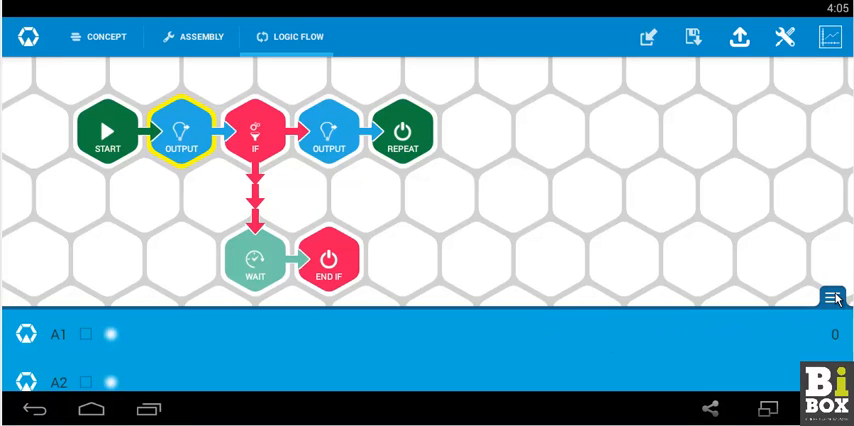
# Enable output channels A1 and A2 and set them to 28405 and 59114.
pyautogui.click(832, 296)
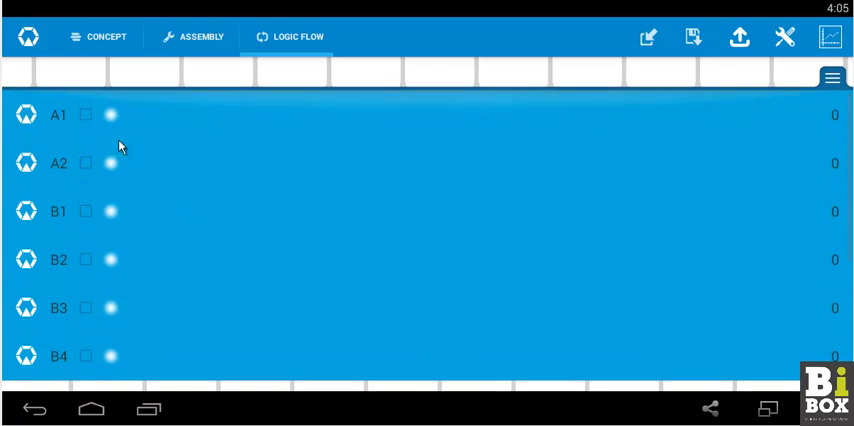
pyautogui.moveTo(140, 96)
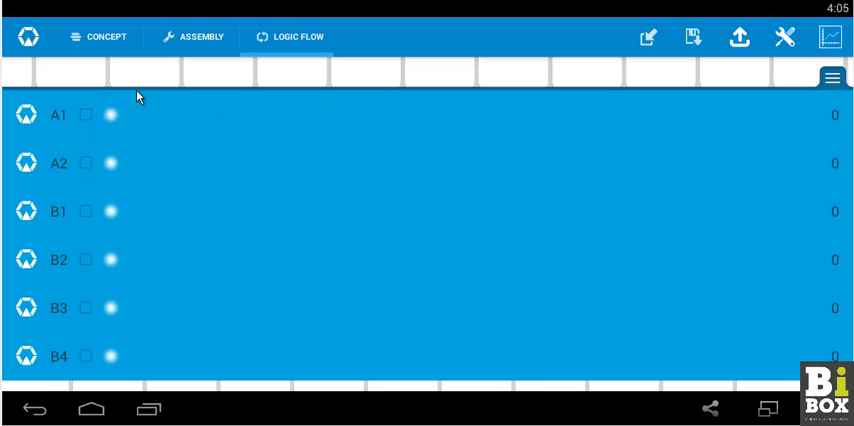
pyautogui.moveTo(78, 136)
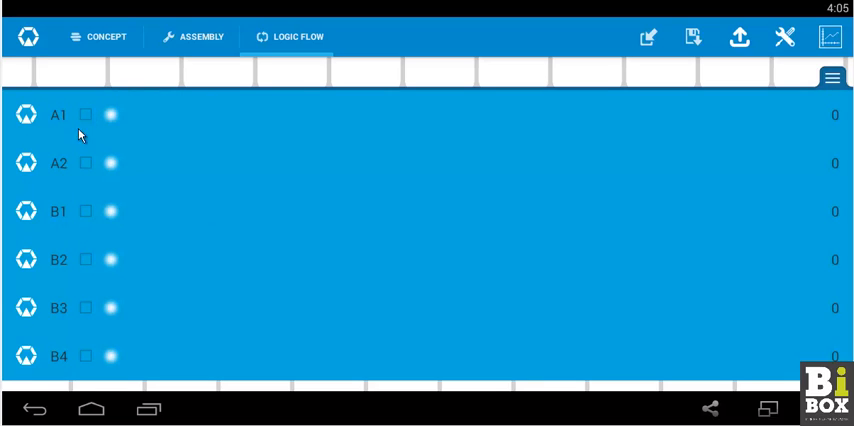
pyautogui.moveTo(88, 120)
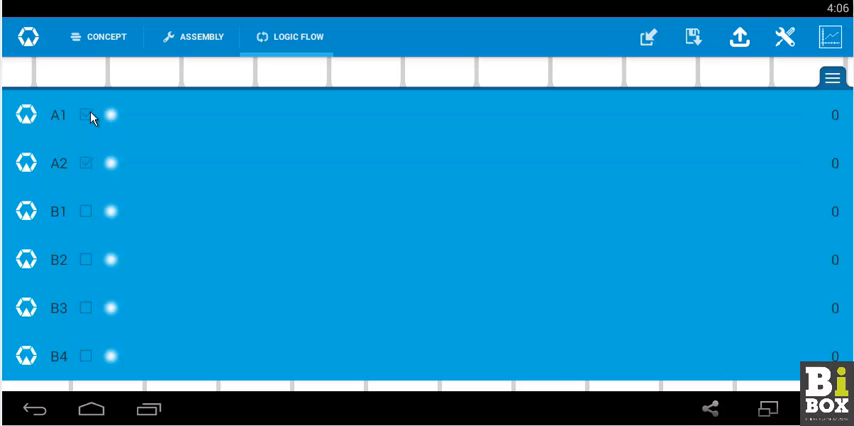
pyautogui.click(88, 114)
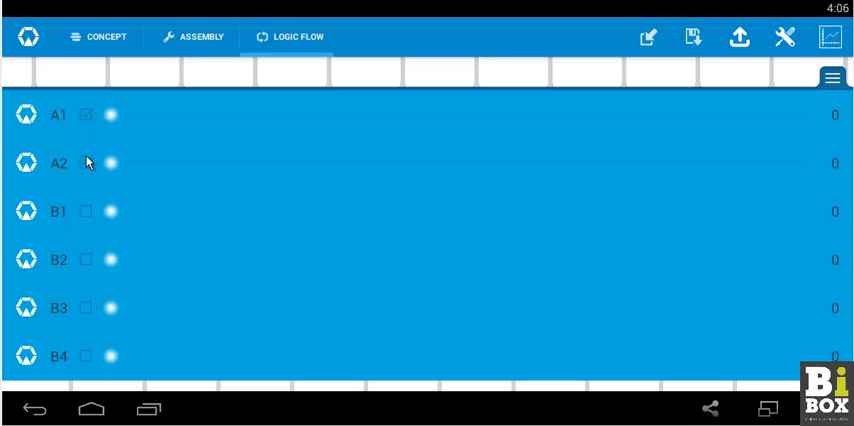
pyautogui.click(88, 162)
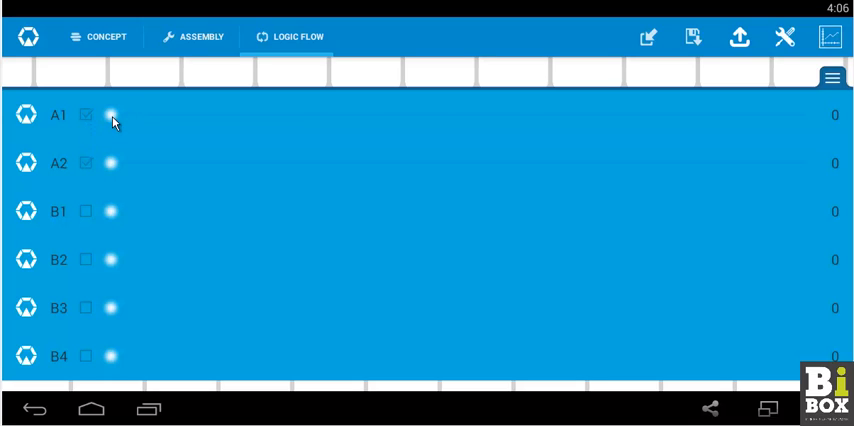
pyautogui.moveTo(112, 114); pyautogui.dragTo(140, 114)
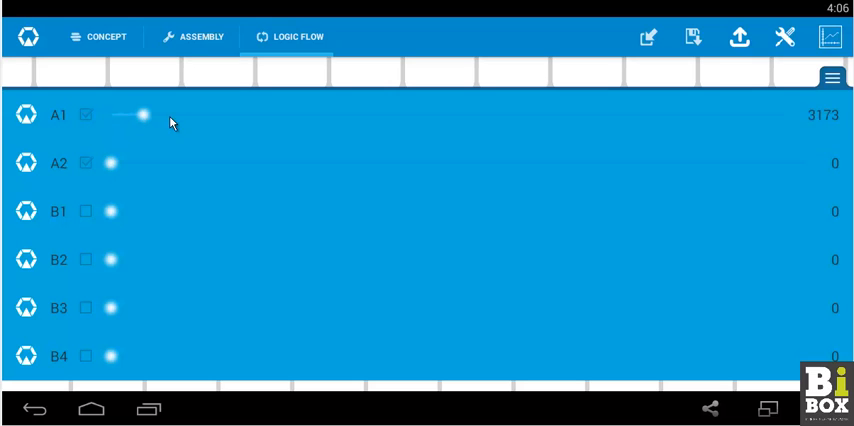
pyautogui.moveTo(140, 116); pyautogui.dragTo(524, 116)
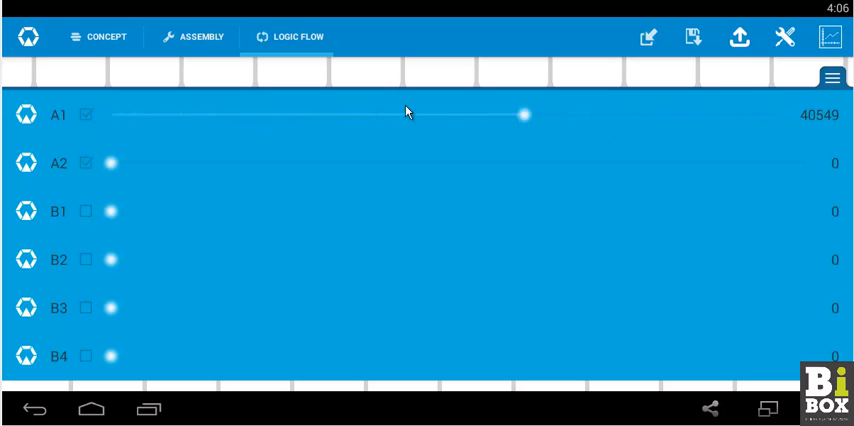
pyautogui.moveTo(524, 116); pyautogui.dragTo(784, 116)
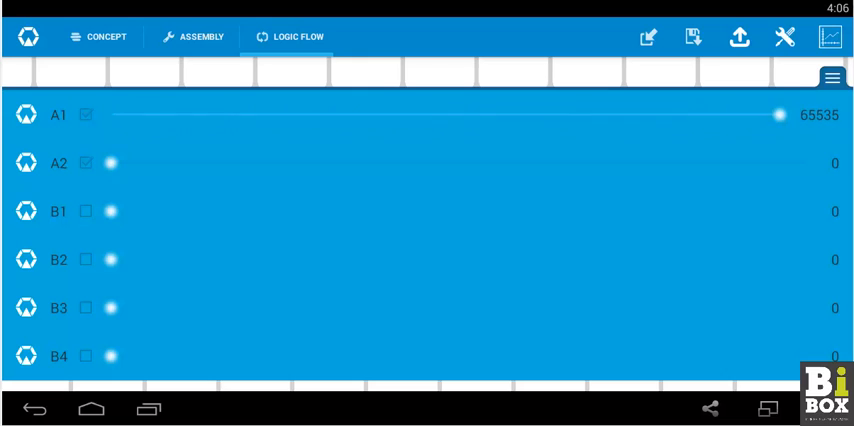
pyautogui.moveTo(778, 114); pyautogui.dragTo(402, 114)
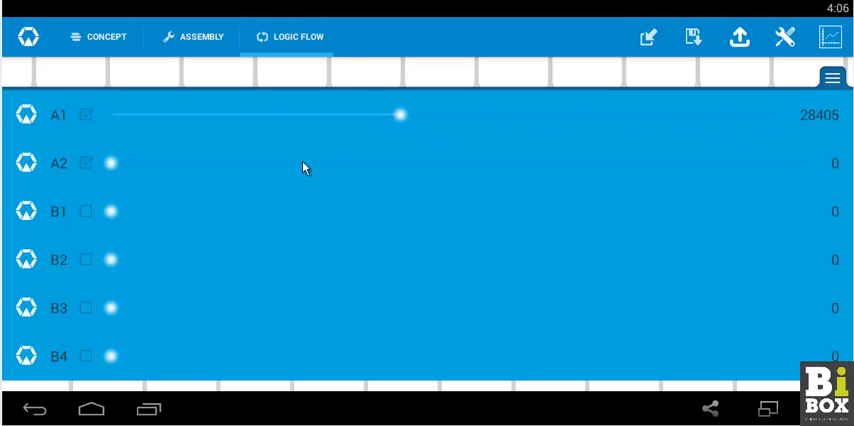
pyautogui.moveTo(112, 164); pyautogui.dragTo(712, 164)
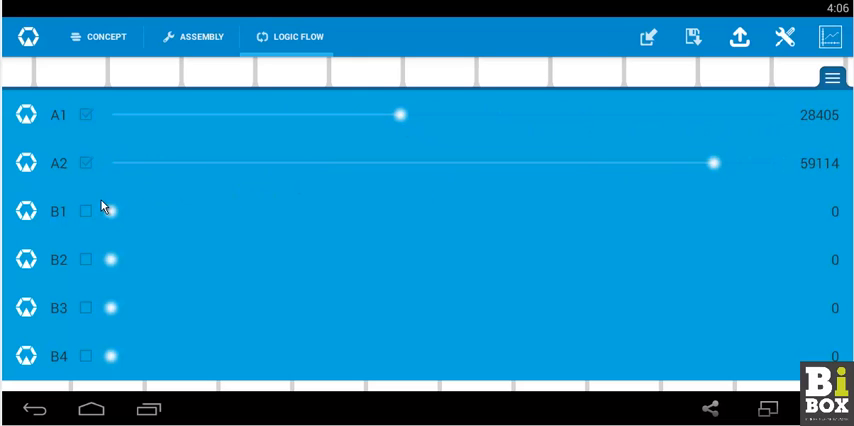
# Switch channels B1 through B4 on and return to the flow.
pyautogui.click(92, 212)
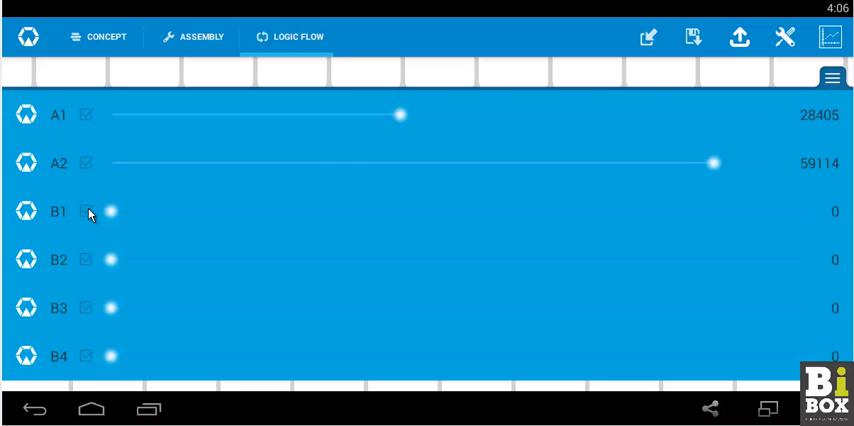
pyautogui.click(88, 212)
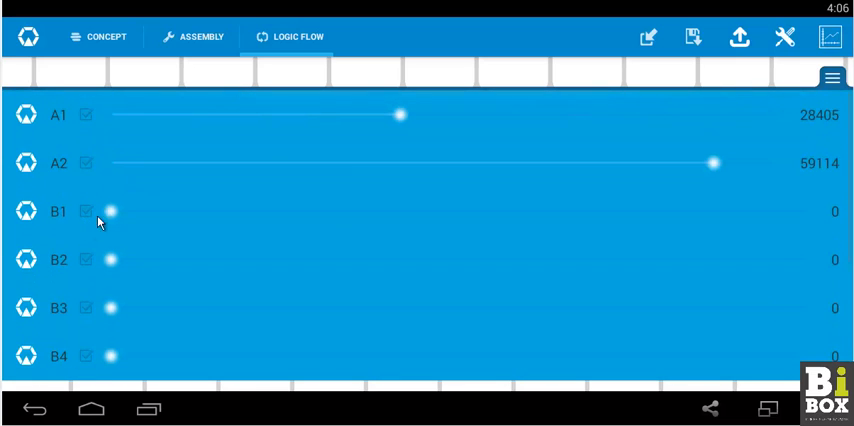
pyautogui.moveTo(136, 212)
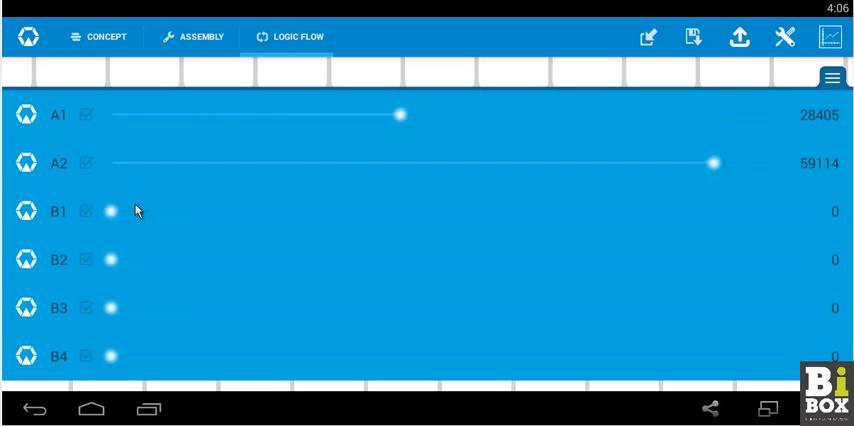
pyautogui.moveTo(536, 218)
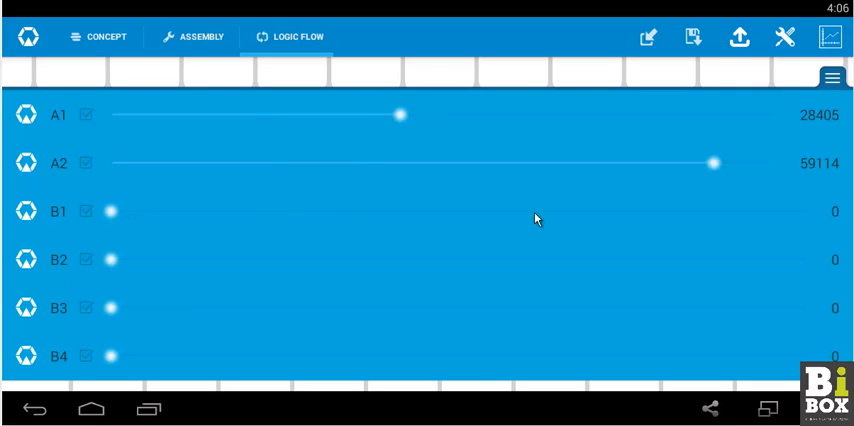
pyautogui.moveTo(110, 212); pyautogui.dragTo(812, 212)
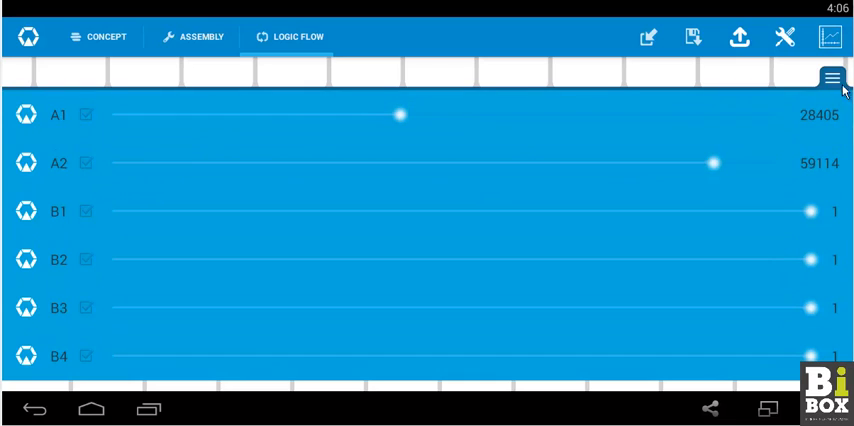
pyautogui.click(832, 78)
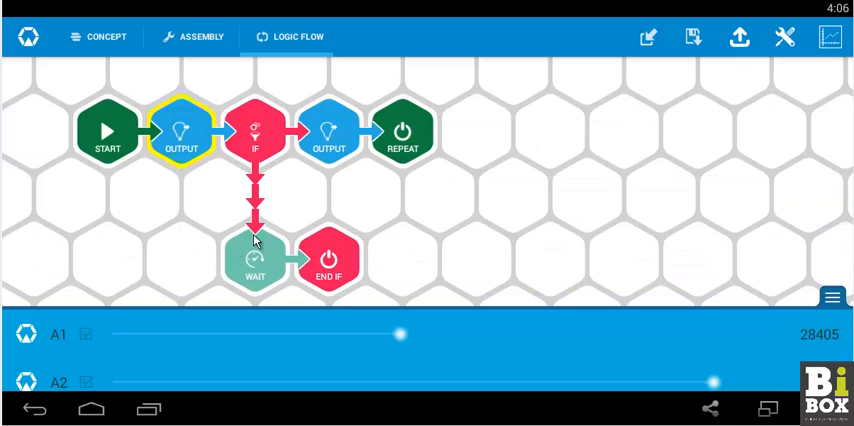
# Adjust the Wait block's duration on its time wheels.
pyautogui.click(256, 260)
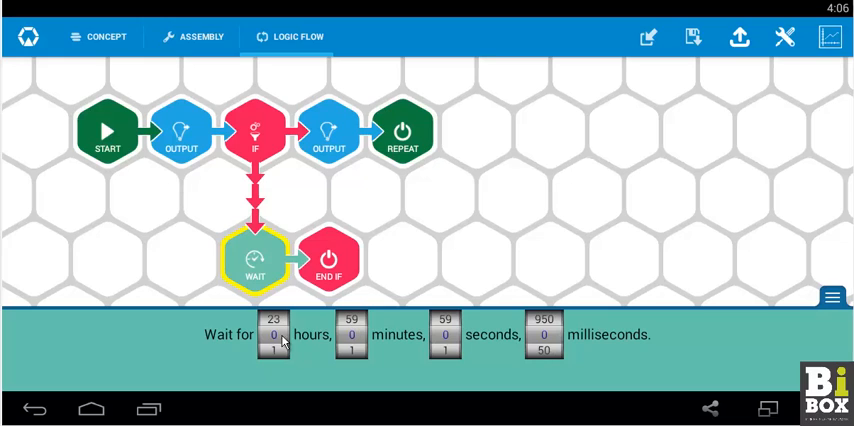
pyautogui.scroll(-3)
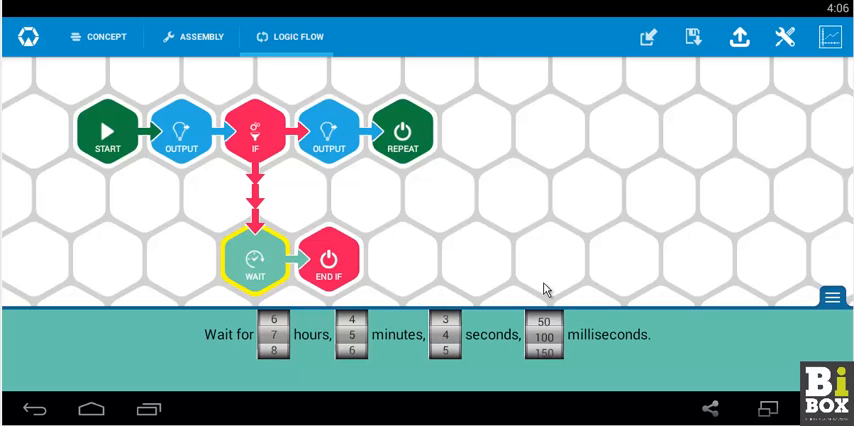
pyautogui.scroll(-3)
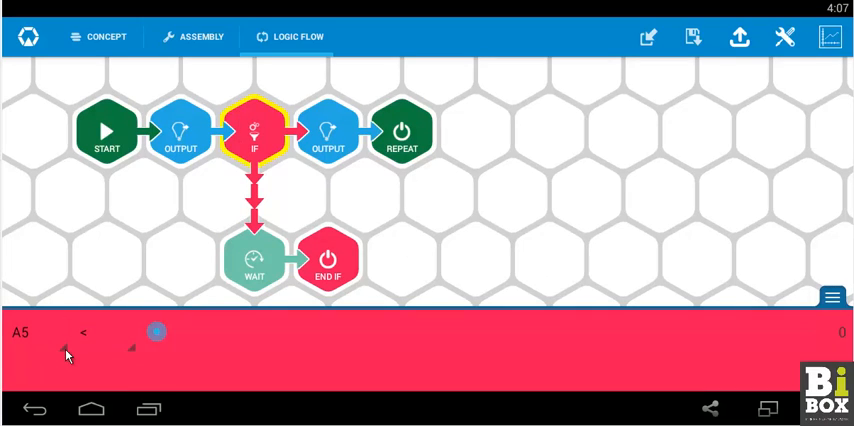
pyautogui.moveTo(268, 166)
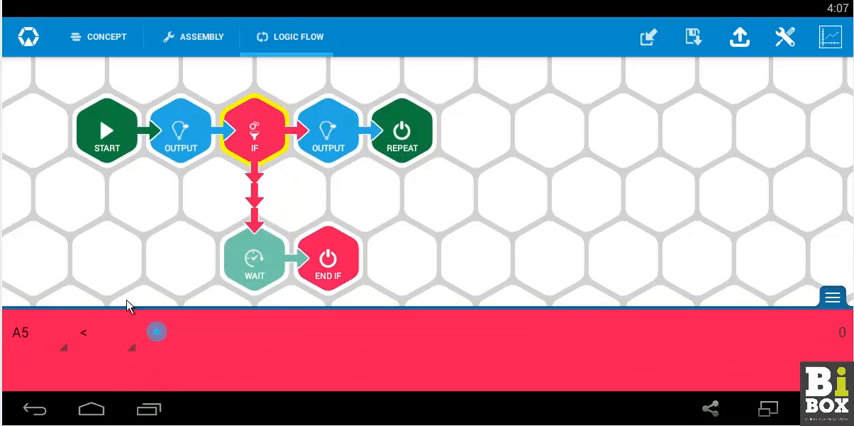
pyautogui.moveTo(92, 340)
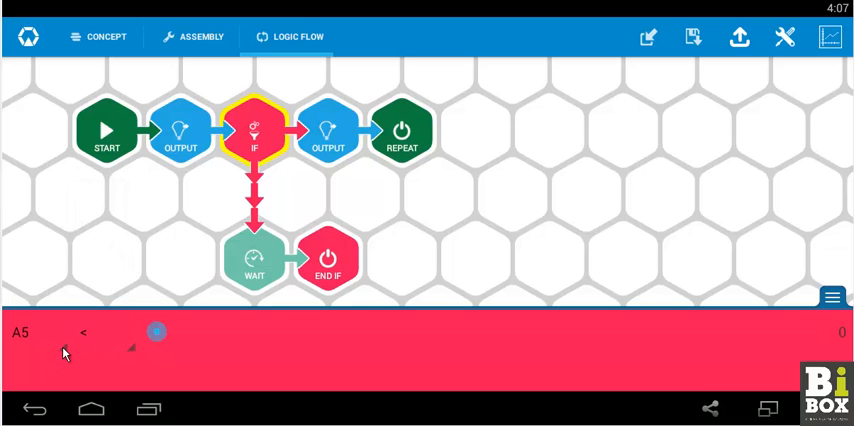
# Keep the < operator and raise the If block's A5 threshold to its maximum of 1024.
pyautogui.click(88, 330)
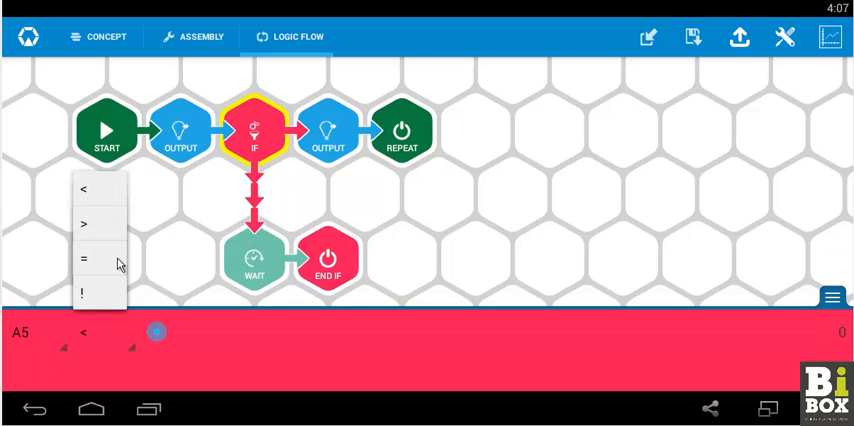
pyautogui.moveTo(98, 242)
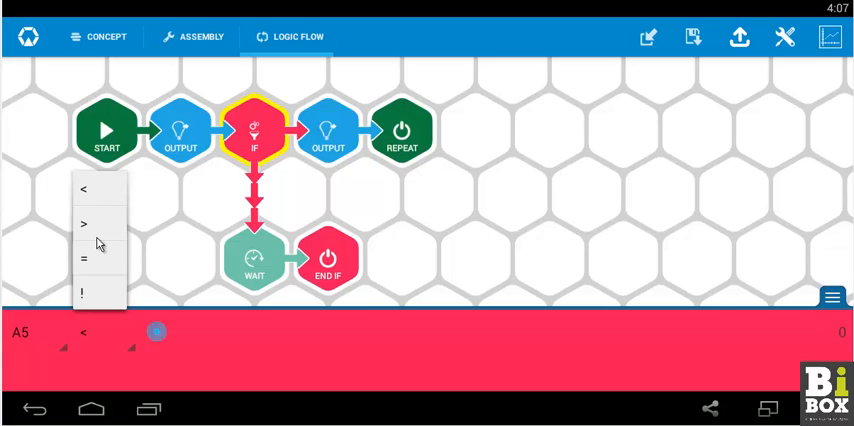
pyautogui.moveTo(92, 300)
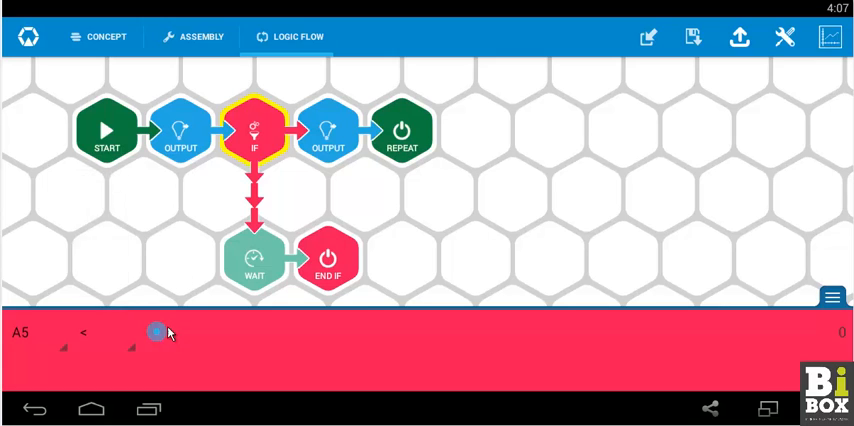
pyautogui.moveTo(156, 332); pyautogui.dragTo(792, 332)
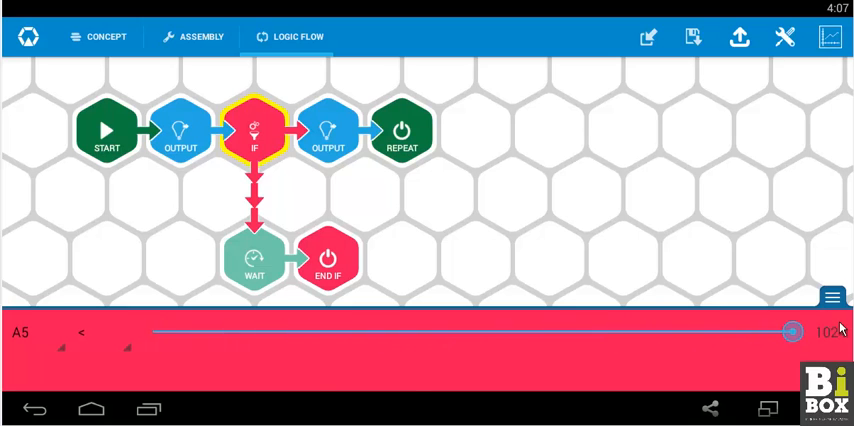
pyautogui.moveTo(792, 332); pyautogui.dragTo(718, 332)
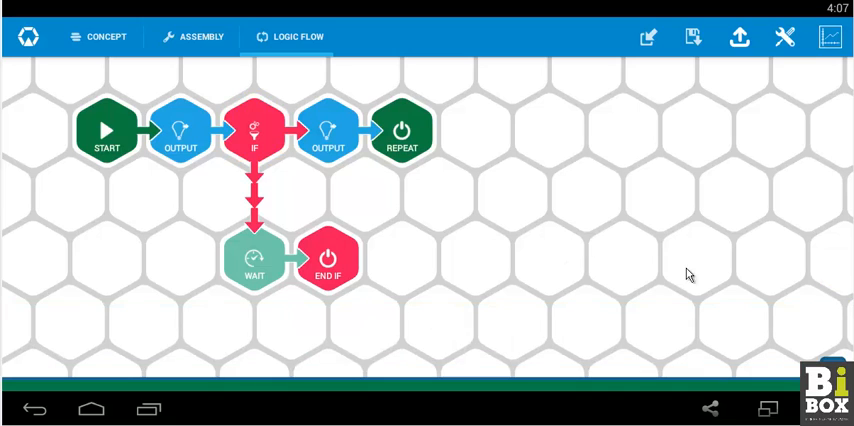
pyautogui.moveTo(630, 90)
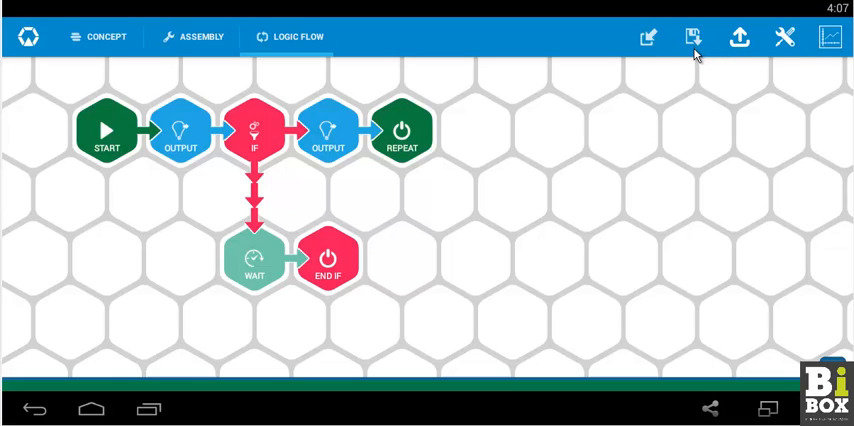
pyautogui.moveTo(694, 48)
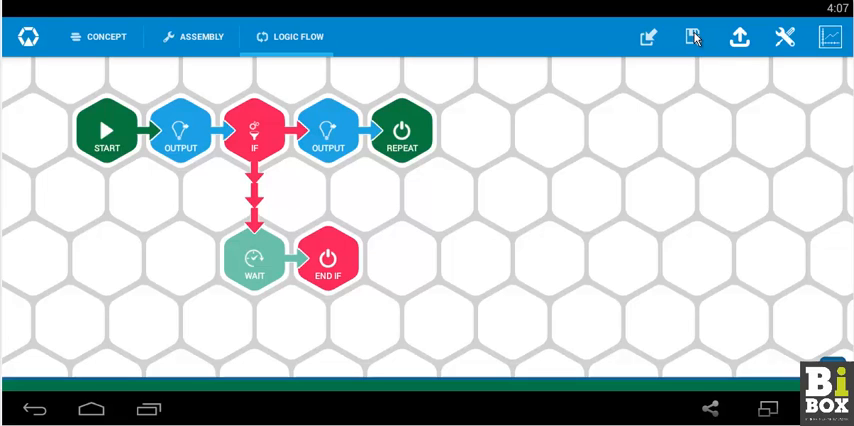
# Name the project program1 in the Save Project dialog, fixing typos, and confirm the save.
pyautogui.click(692, 36)
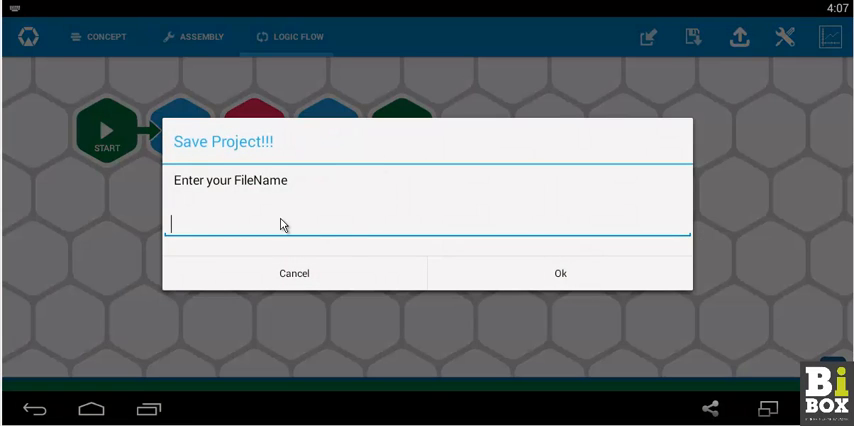
pyautogui.moveTo(290, 228)
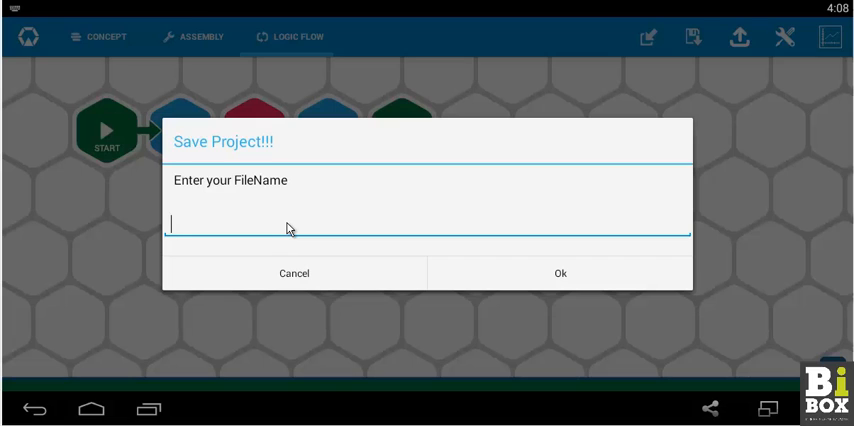
pyautogui.write('program12')
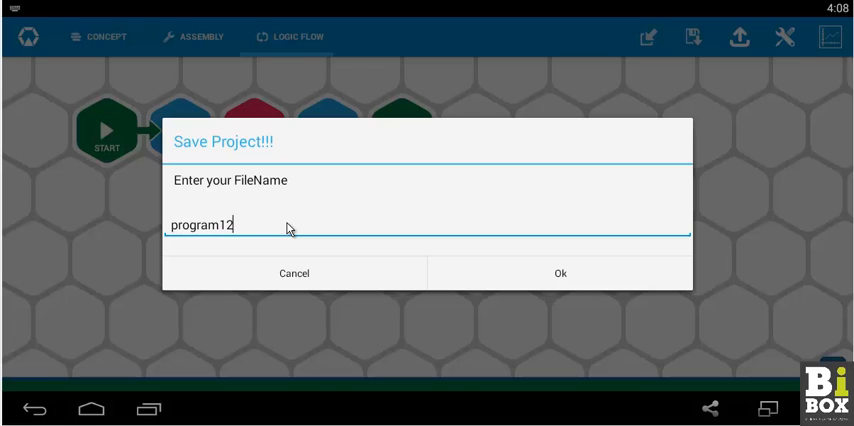
pyautogui.press('BackSpace')
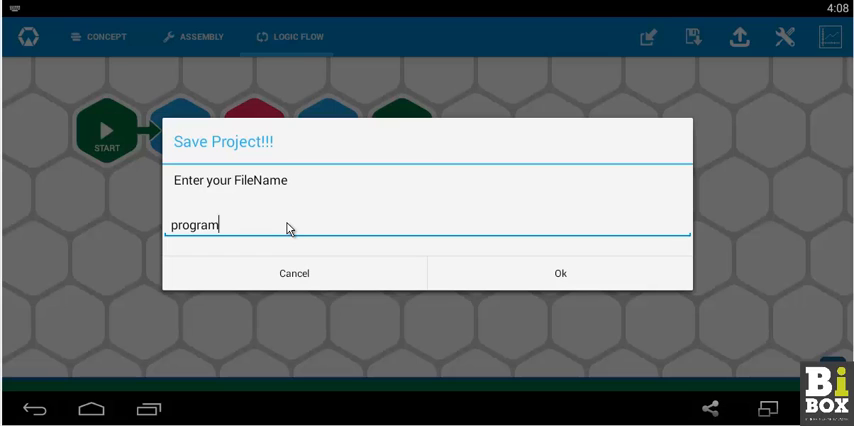
pyautogui.write('_123')
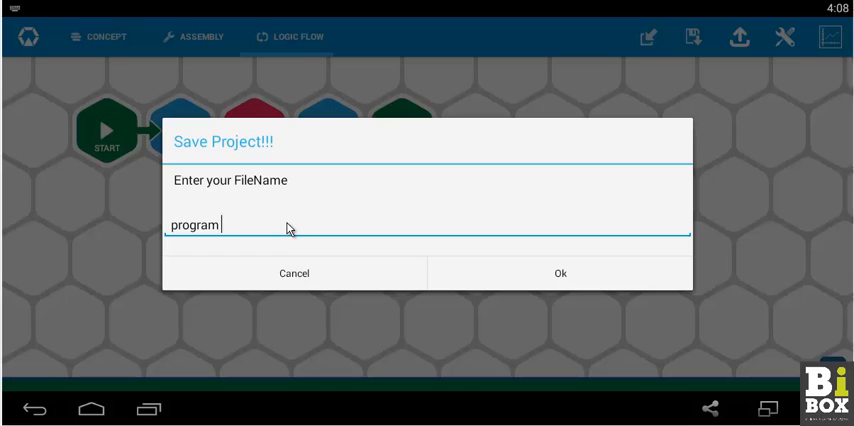
pyautogui.write('123')
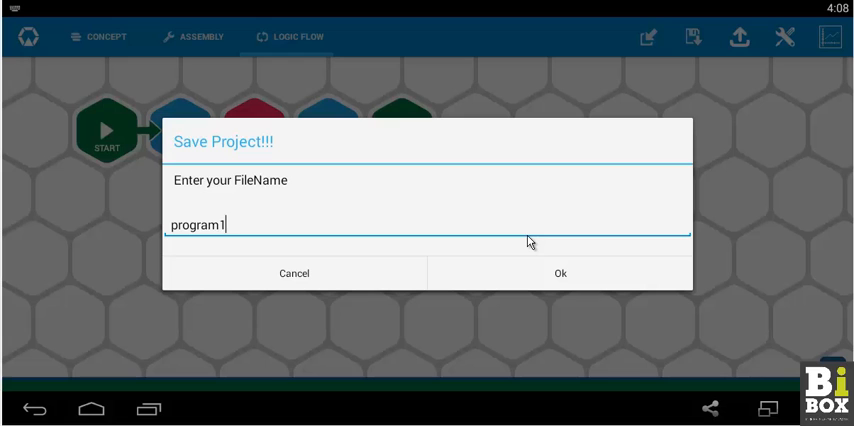
pyautogui.moveTo(548, 276)
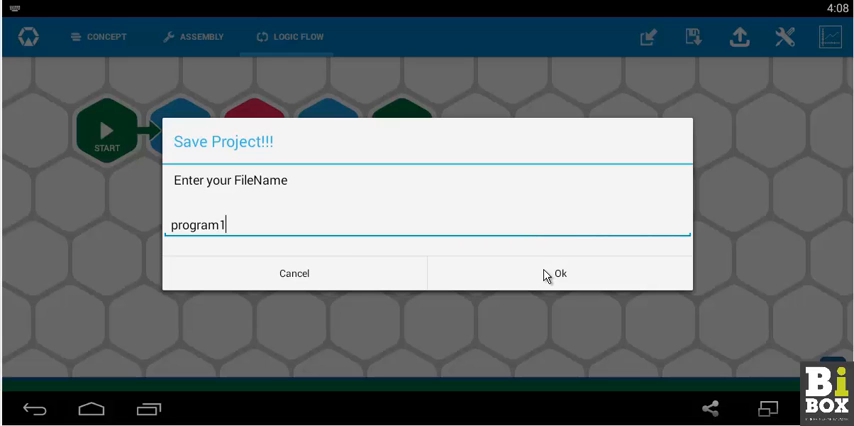
pyautogui.click(560, 272)
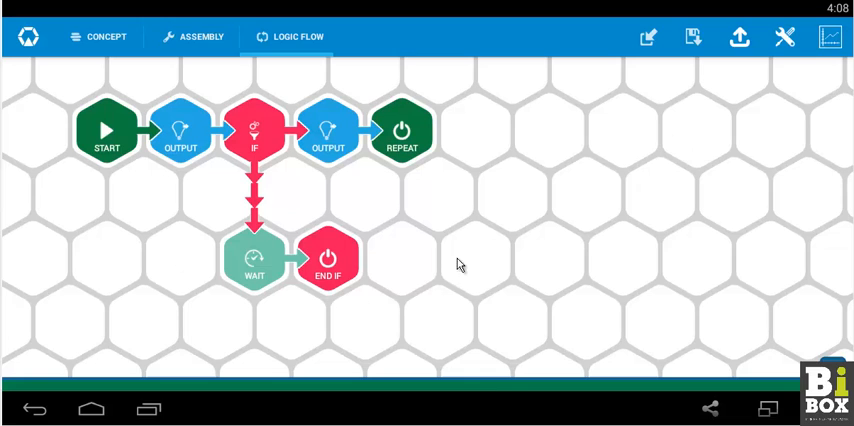
pyautogui.moveTo(668, 88)
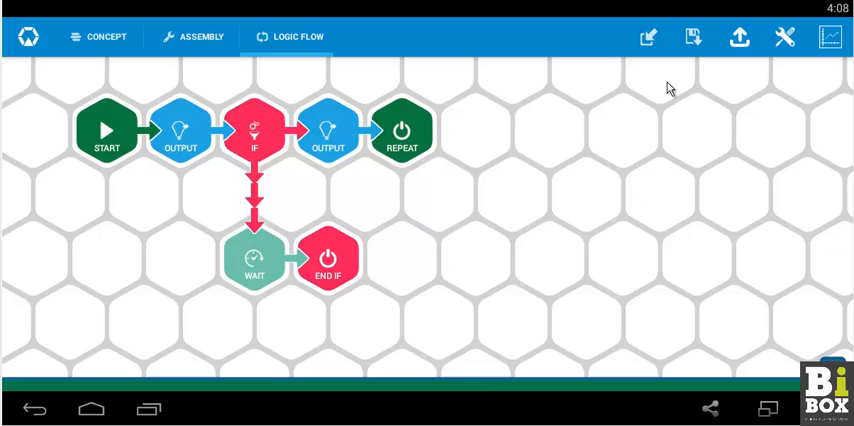
pyautogui.moveTo(648, 36)
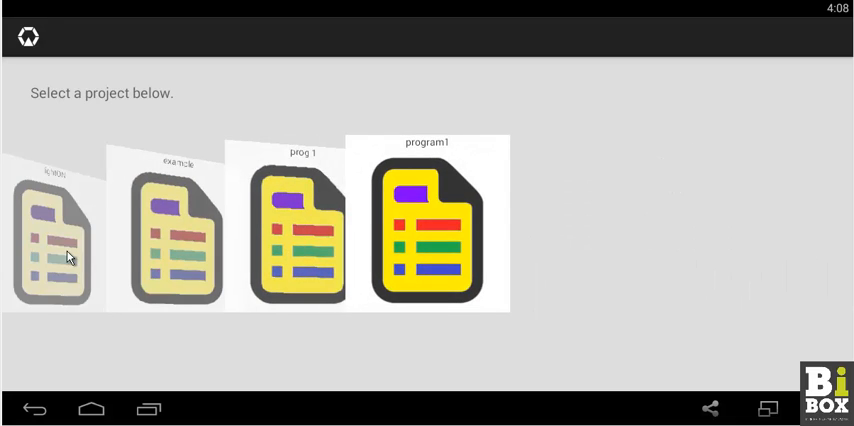
pyautogui.moveTo(444, 182)
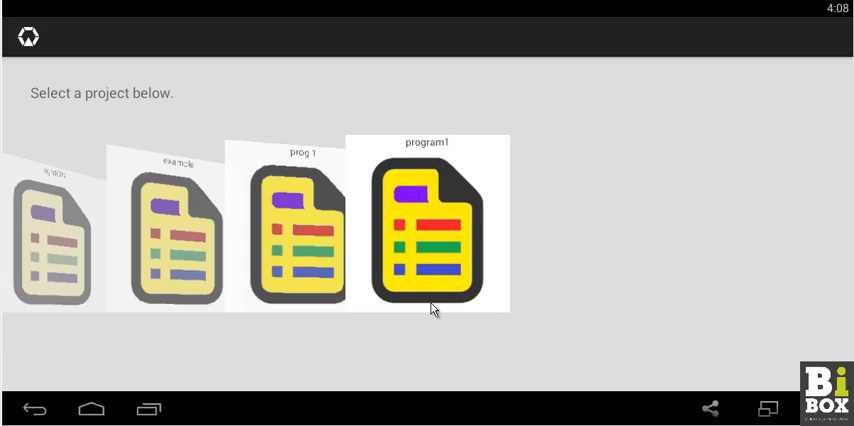
# Load the saved program1 project from the Select a project list.
pyautogui.click(428, 230)
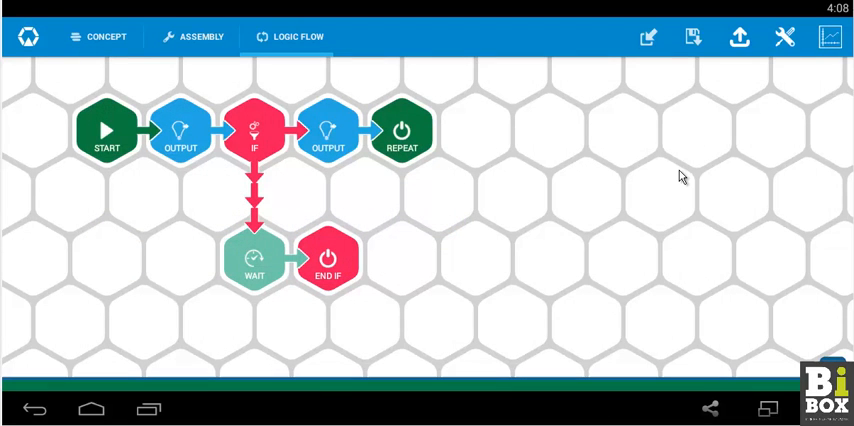
pyautogui.moveTo(762, 42)
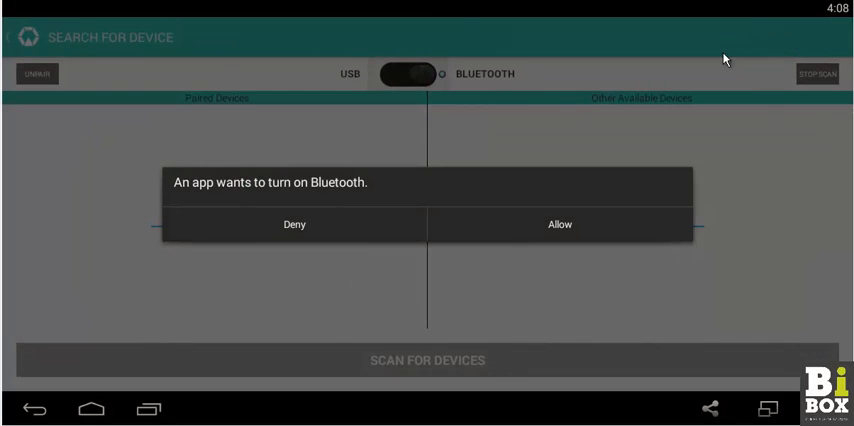
pyautogui.moveTo(698, 212)
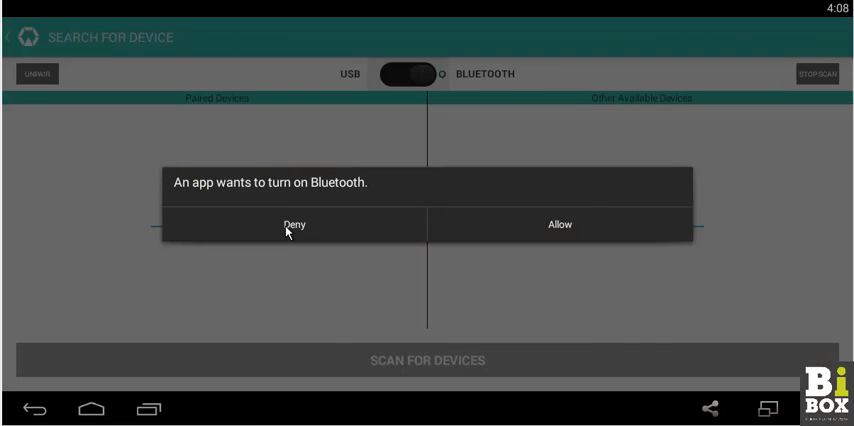
# Deny the Bluetooth permission prompt and switch the connection mode to USB.
pyautogui.click(292, 224)
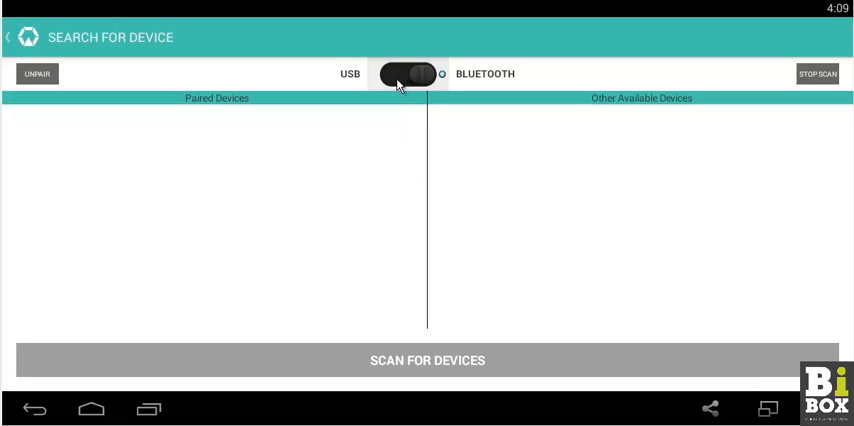
pyautogui.moveTo(404, 84)
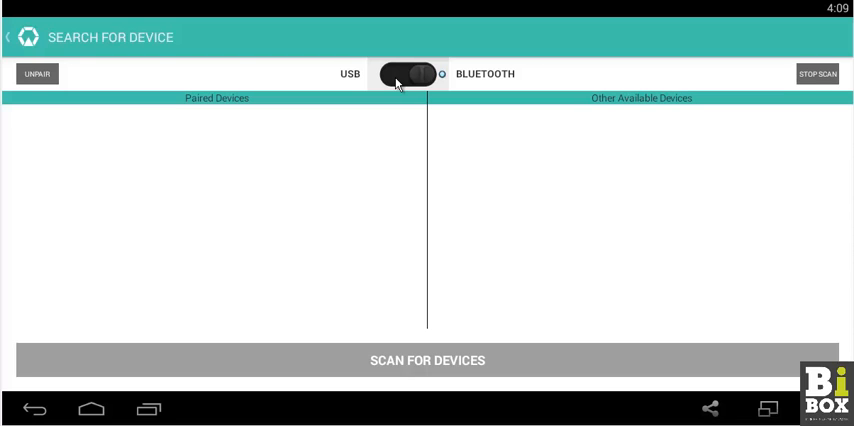
pyautogui.click(408, 74)
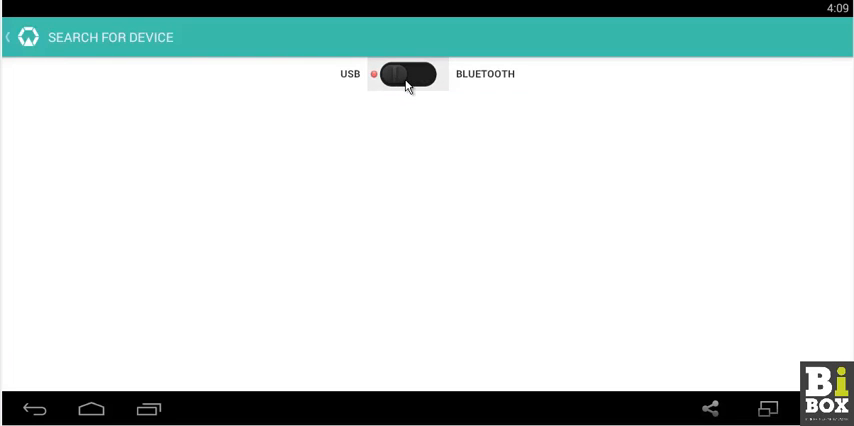
# Toggle the connection mode back to Bluetooth so the device lists reappear.
pyautogui.click(406, 74)
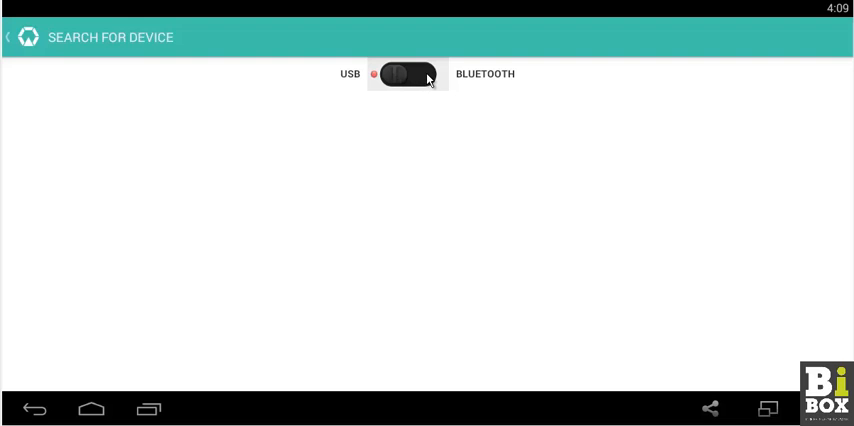
pyautogui.click(408, 74)
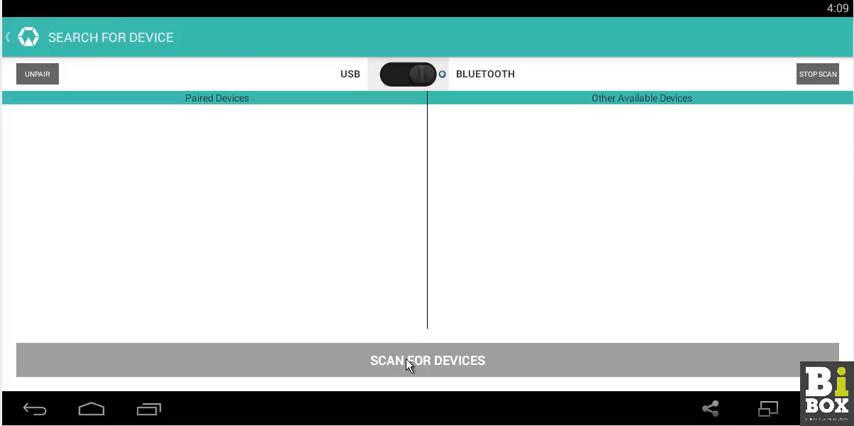
pyautogui.moveTo(500, 356)
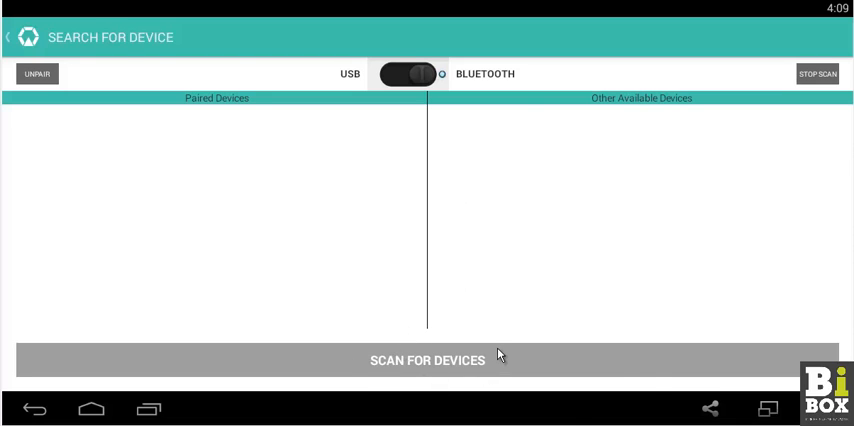
# Scan for nearby Bluetooth devices to bring up the HC-05 pairing request.
pyautogui.click(426, 360)
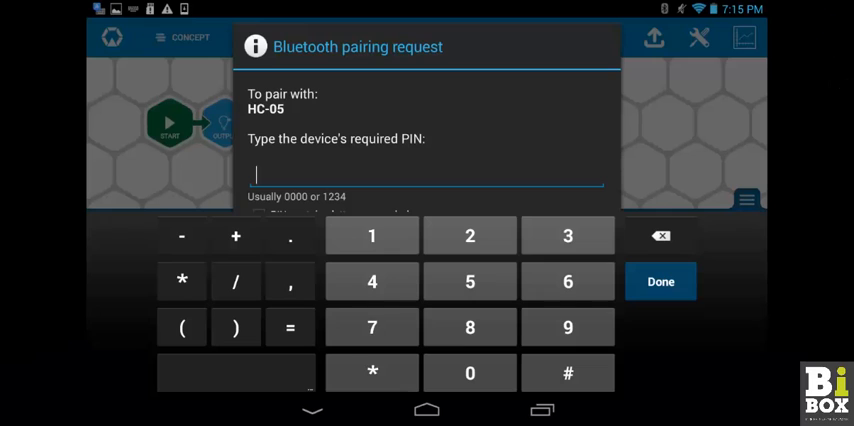
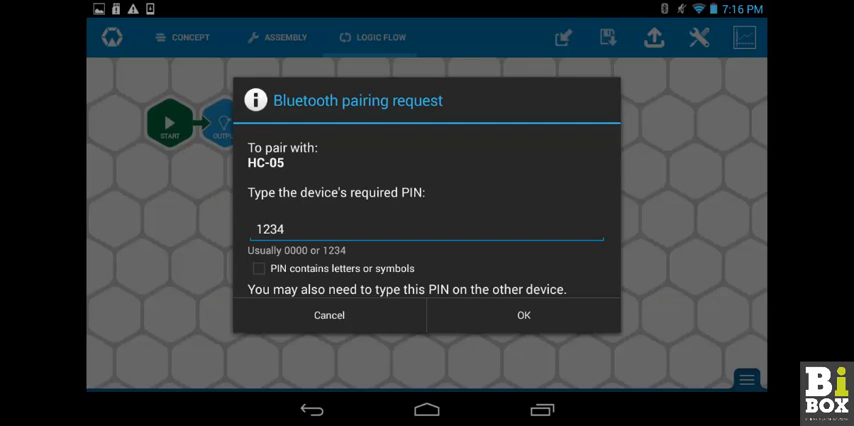
pyautogui.click(524, 316)
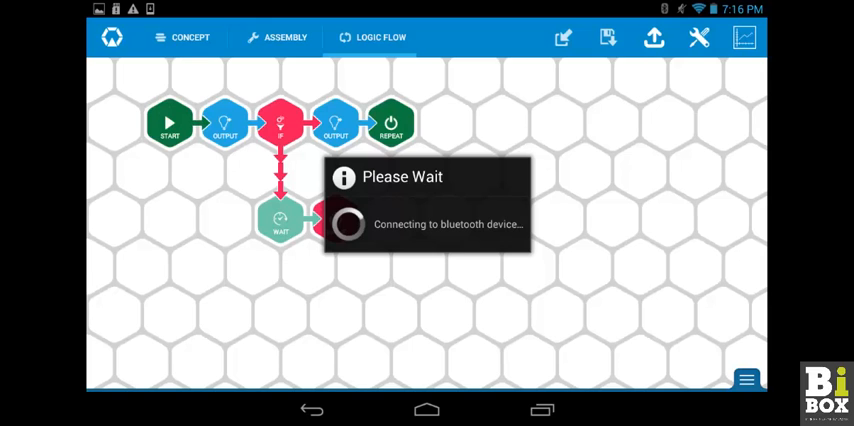